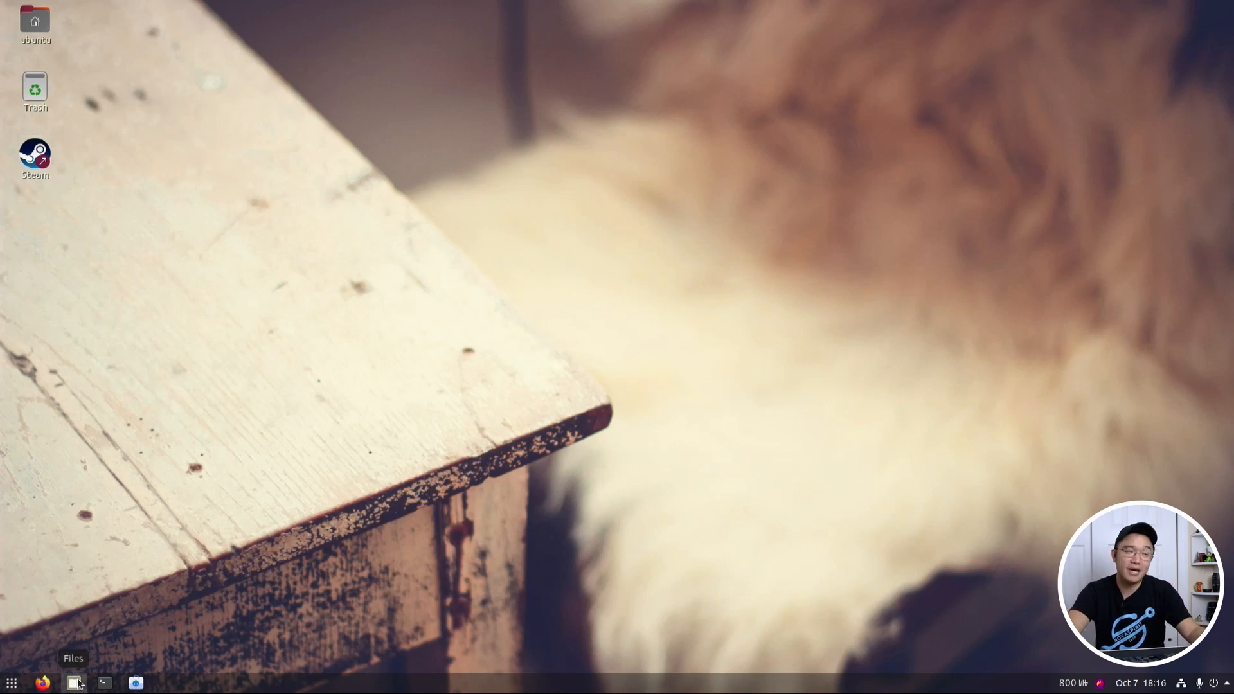
# Open the Home folder in Files, move its window right, and close it
pyautogui.click(74, 683)
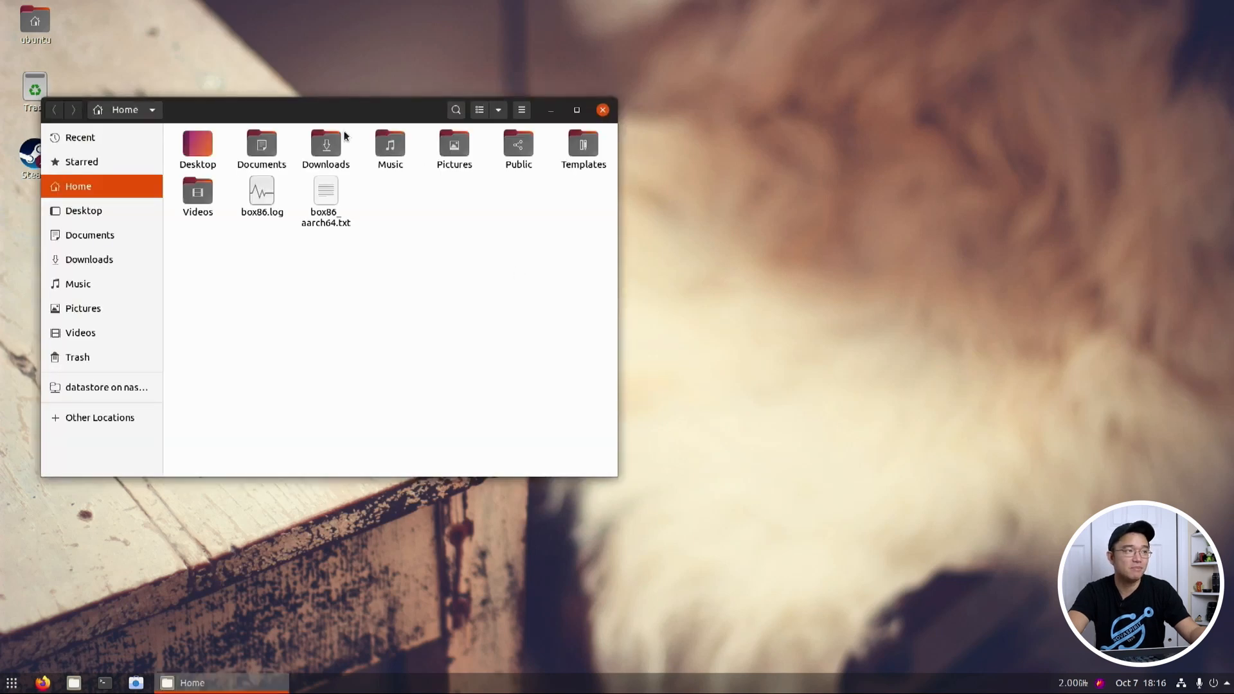
pyautogui.moveTo(343, 110); pyautogui.dragTo(732, 133)
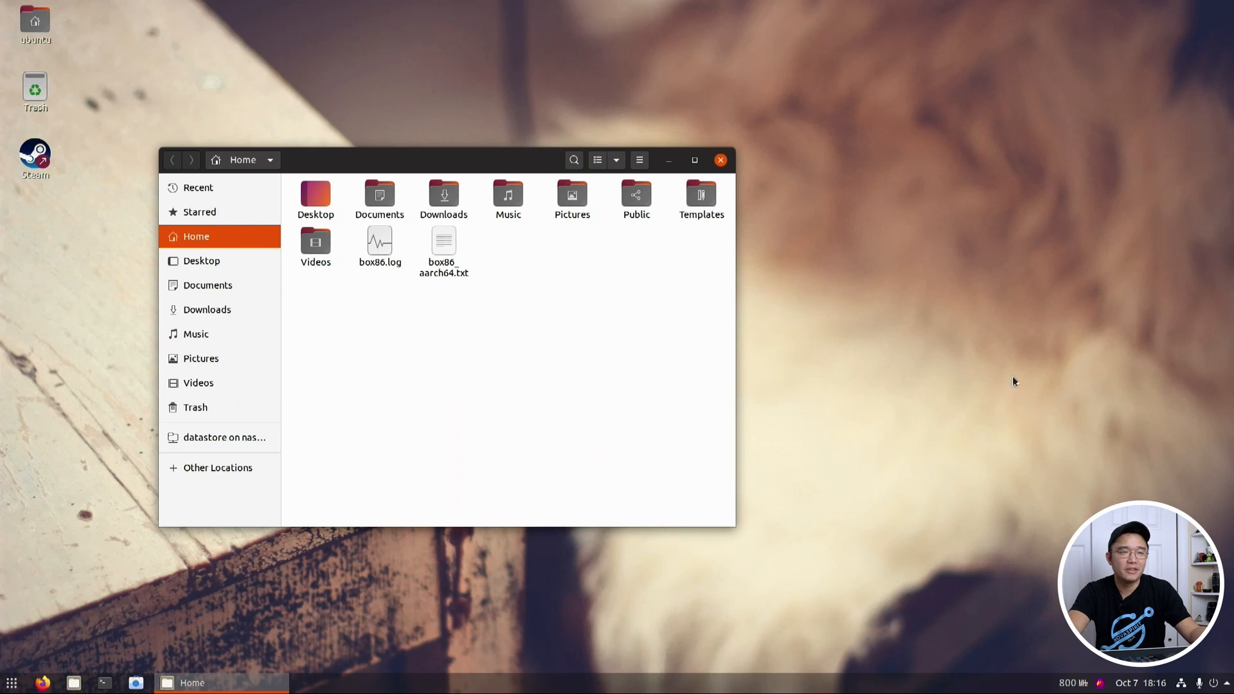
pyautogui.moveTo(371, 163)
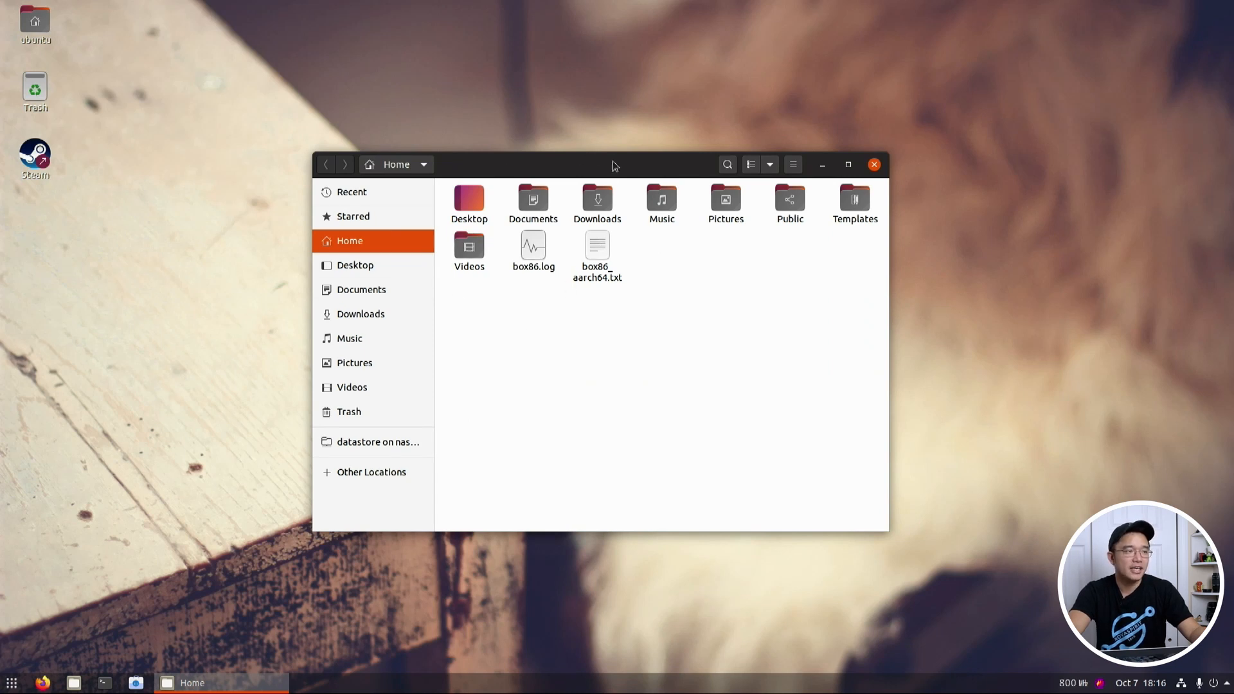
pyautogui.moveTo(604, 420)
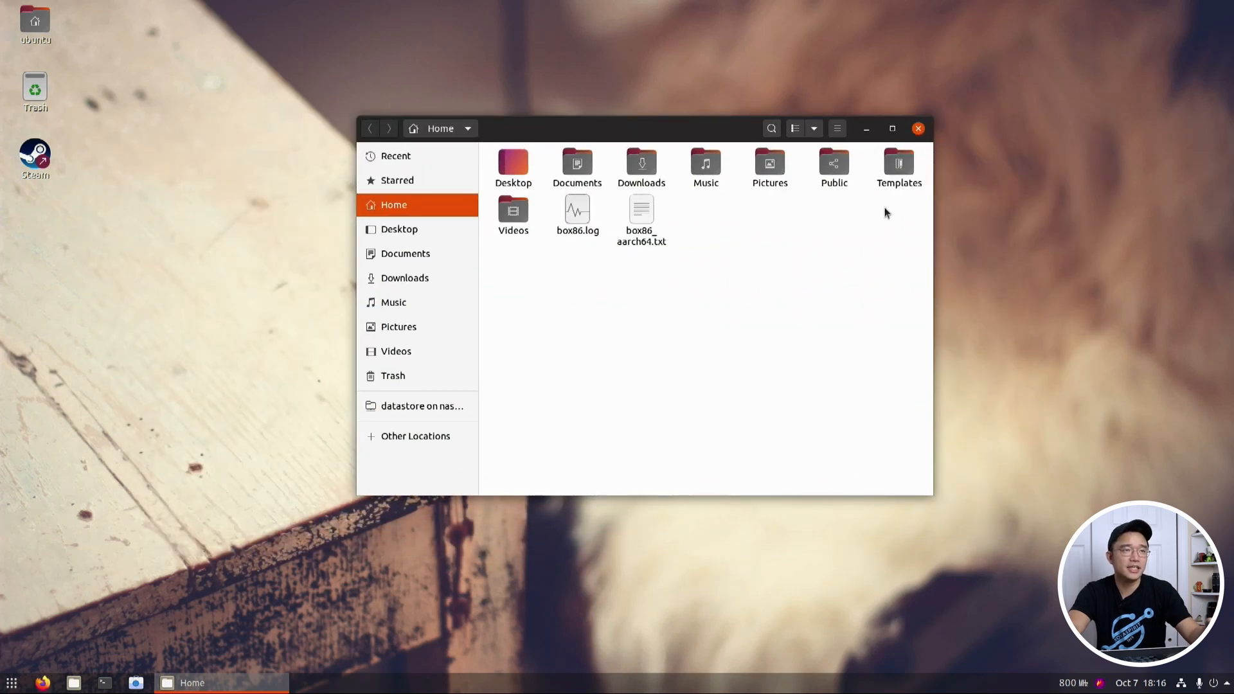
pyautogui.click(918, 128)
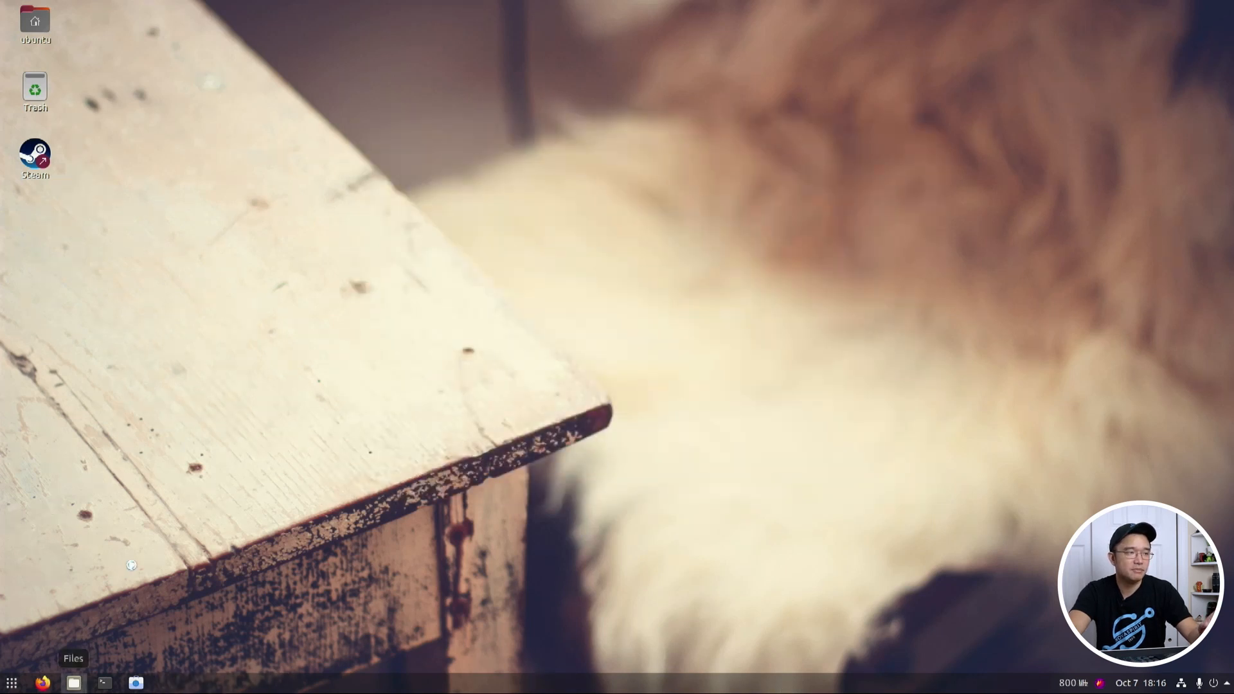
# Reopen the Home folder, reposition its window, and minimize it
pyautogui.click(74, 682)
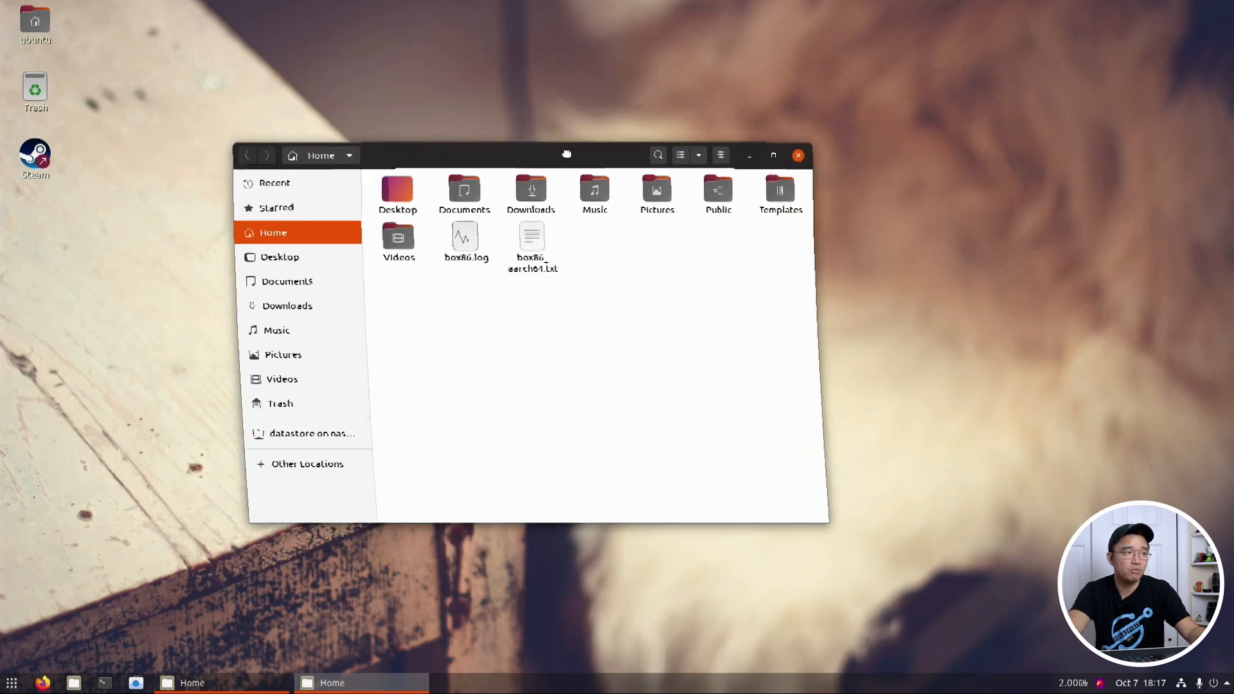
pyautogui.moveTo(567, 154); pyautogui.dragTo(371, 136)
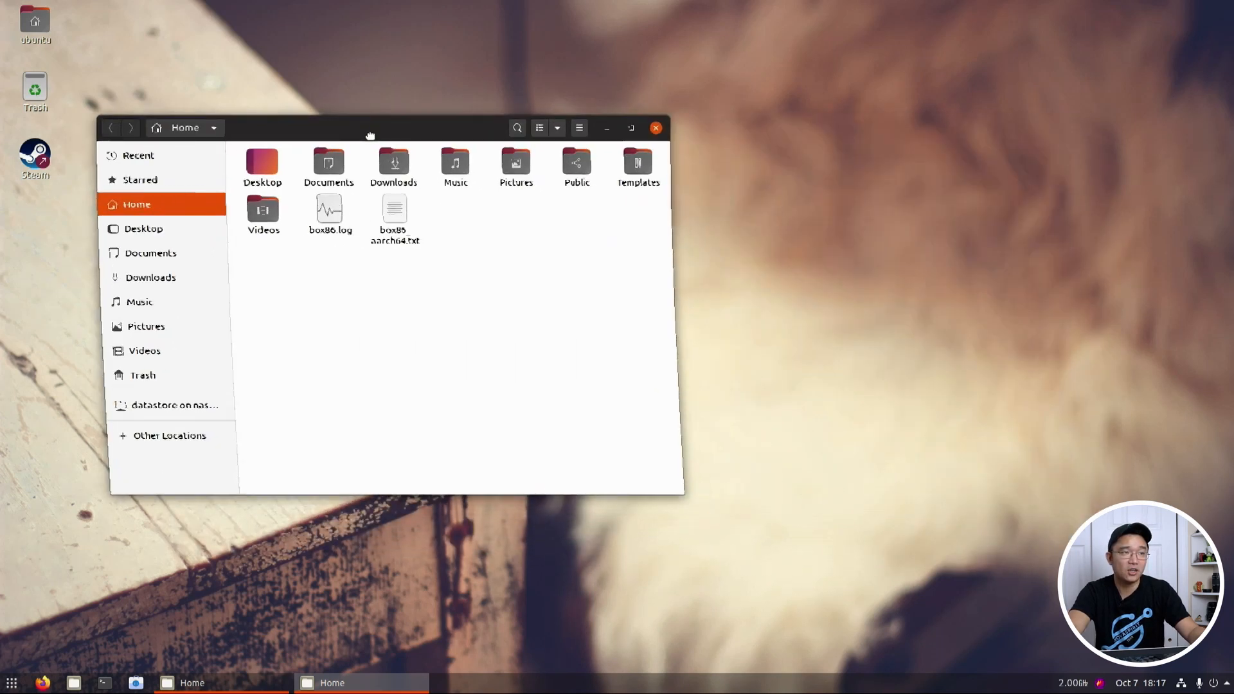
pyautogui.moveTo(371, 127); pyautogui.dragTo(590, 144)
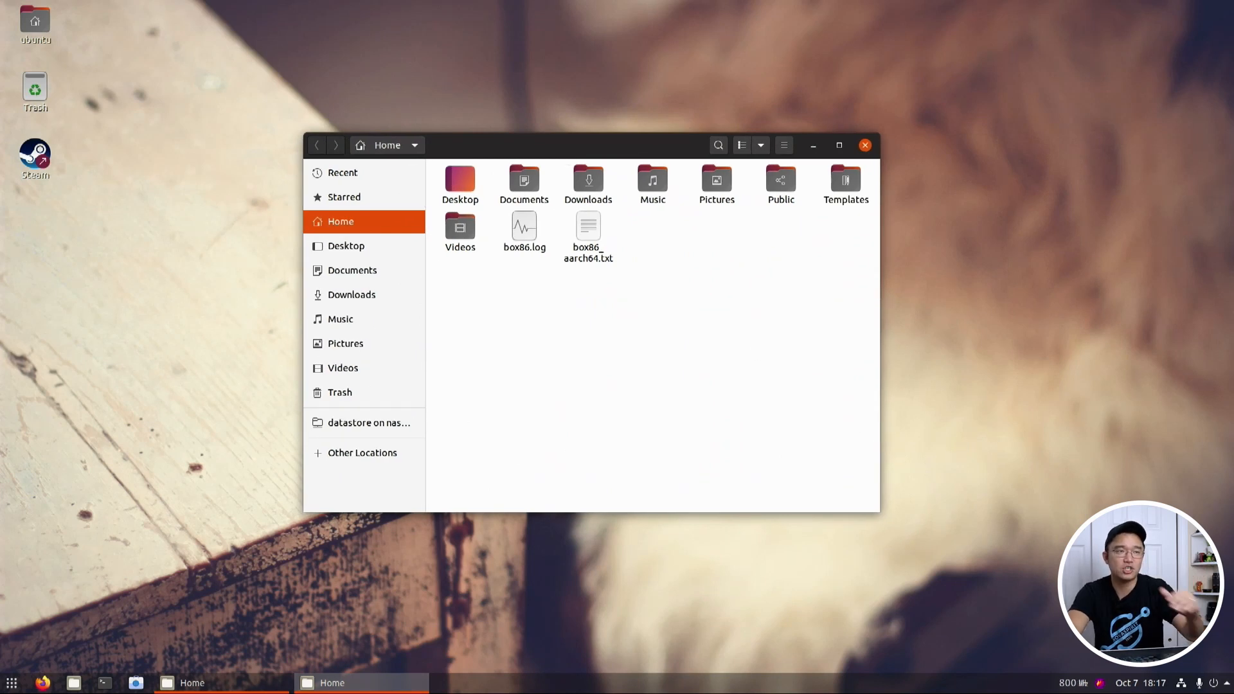
pyautogui.click(864, 145)
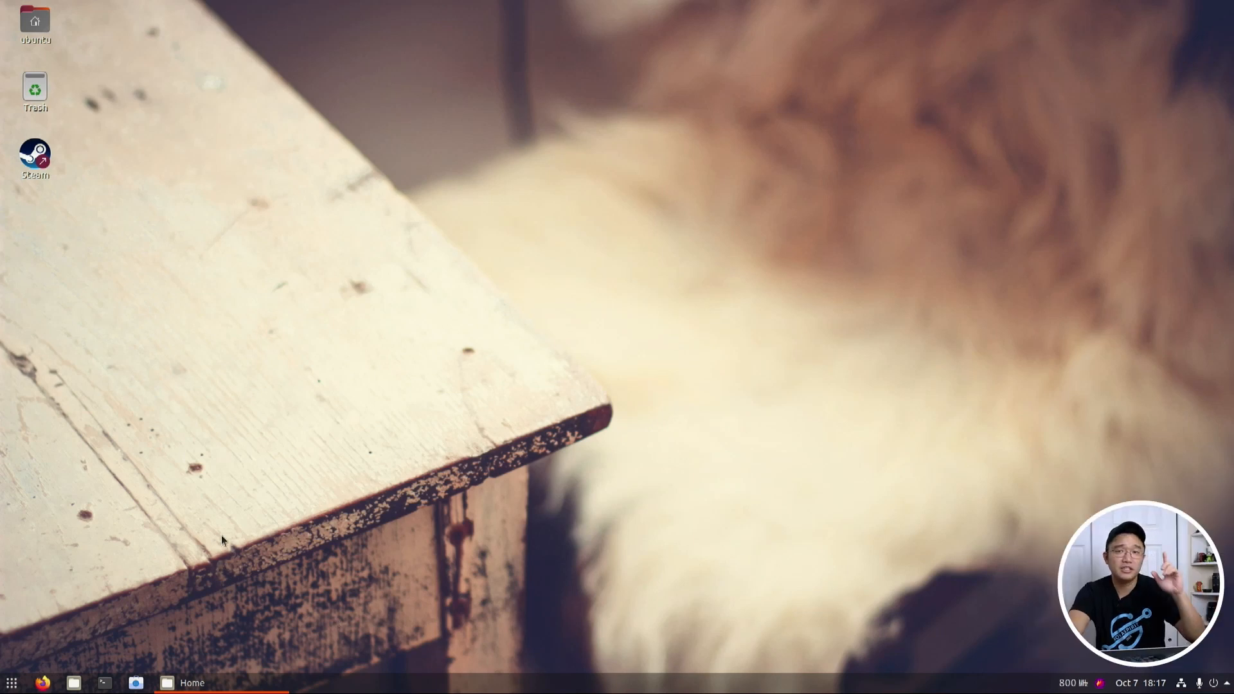
pyautogui.moveTo(180, 550)
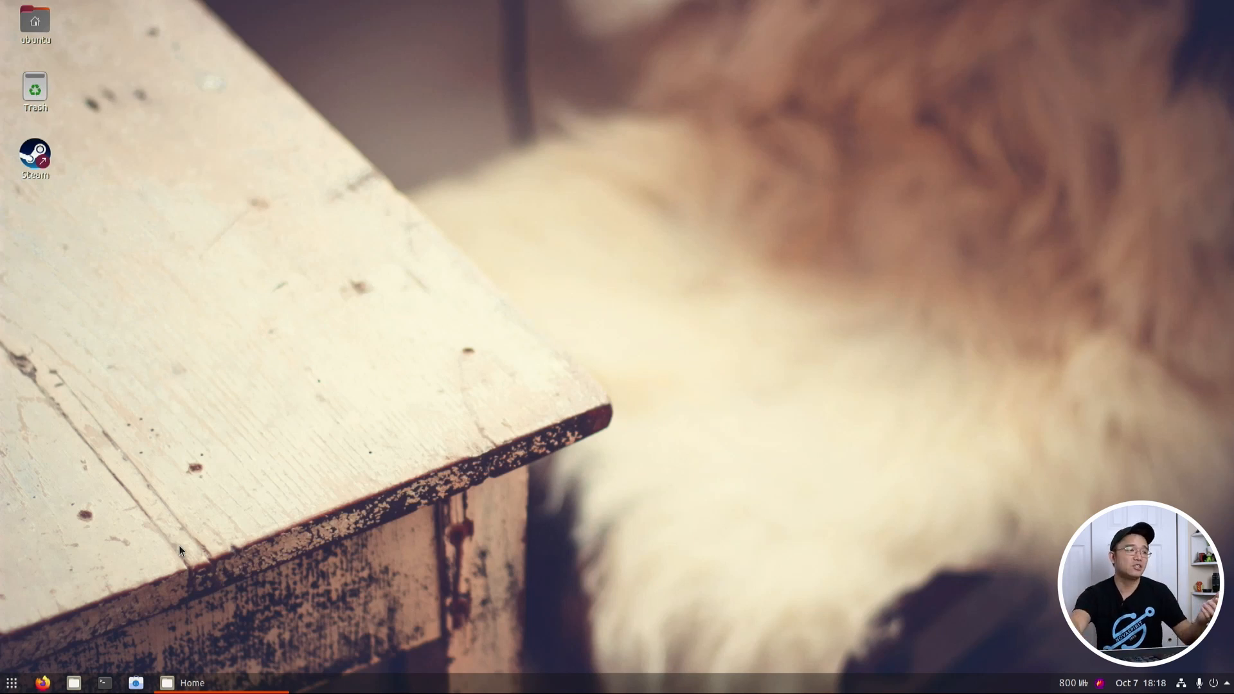
pyautogui.moveTo(136, 683)
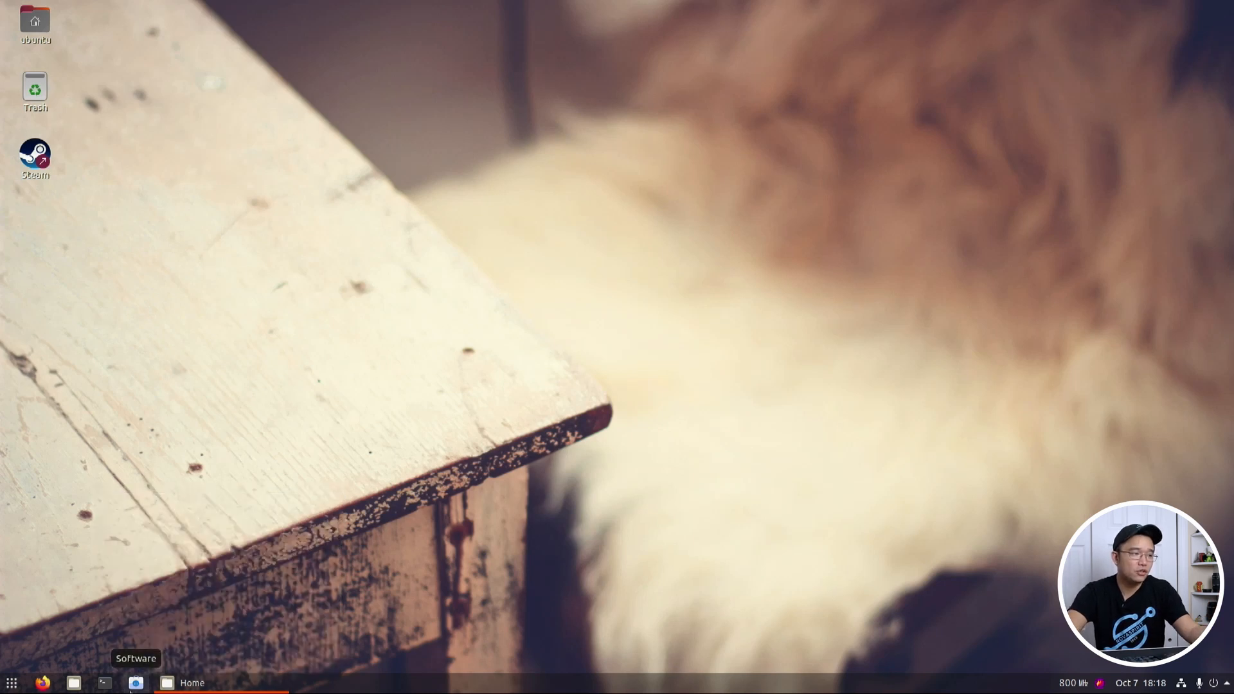
pyautogui.click(165, 683)
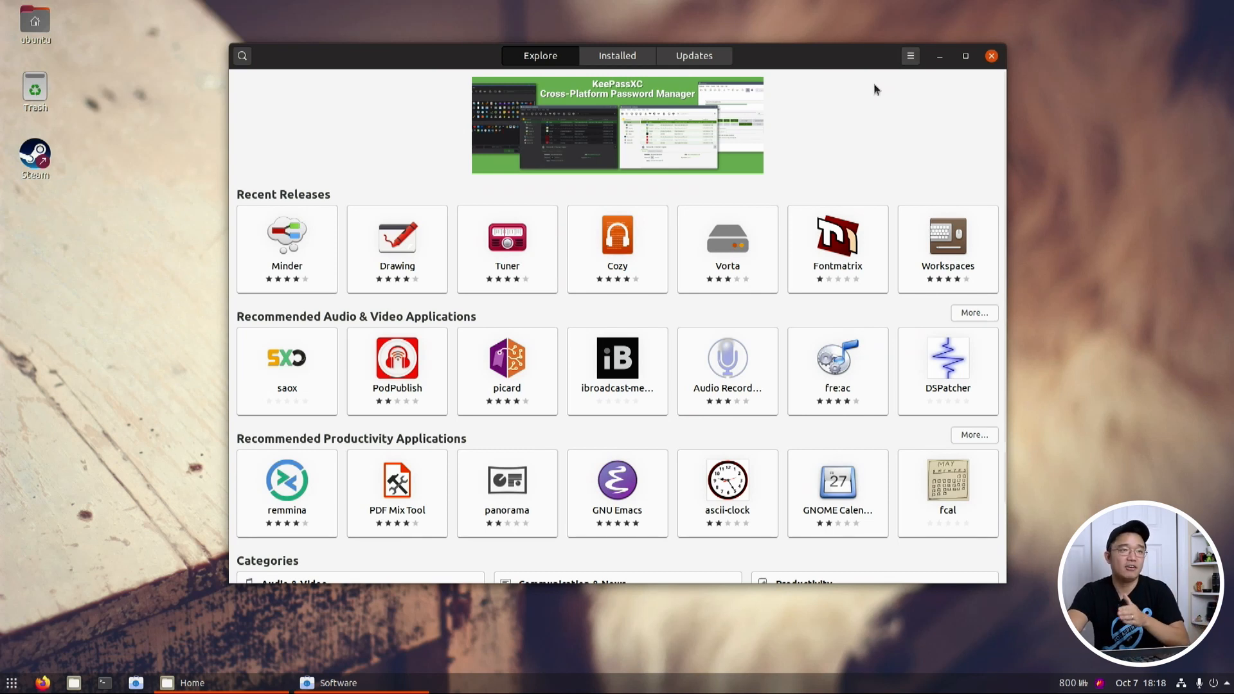
pyautogui.moveTo(242, 56)
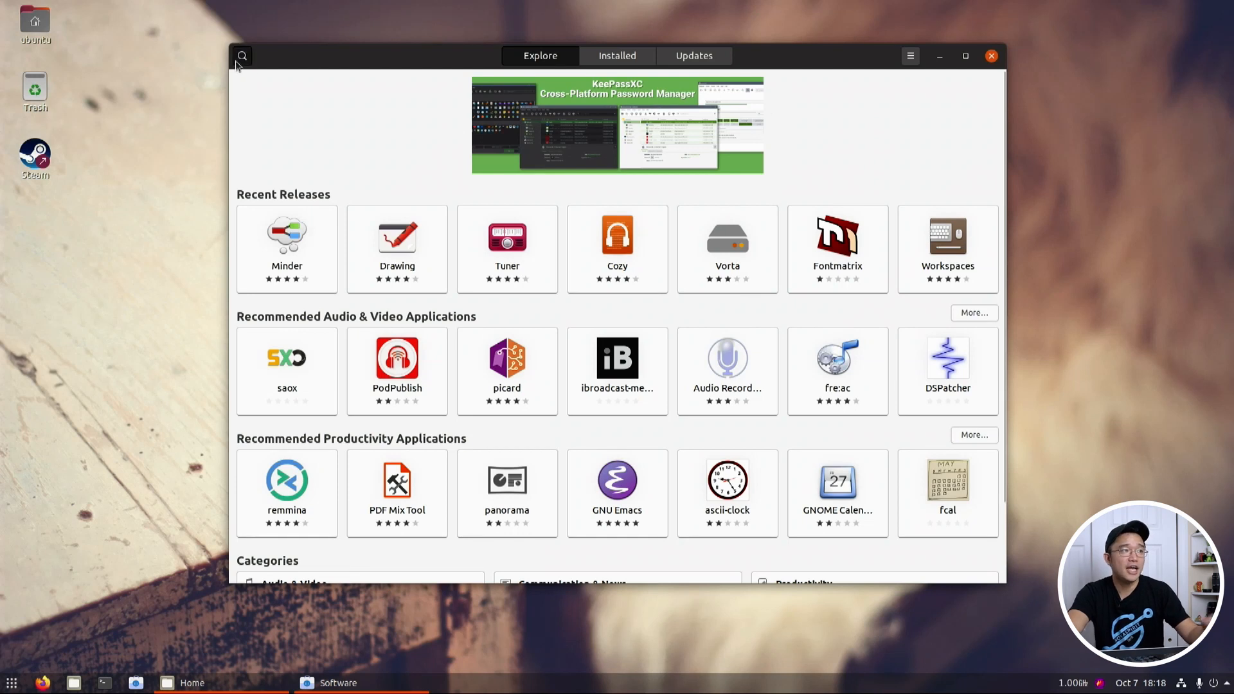
pyautogui.click(242, 56)
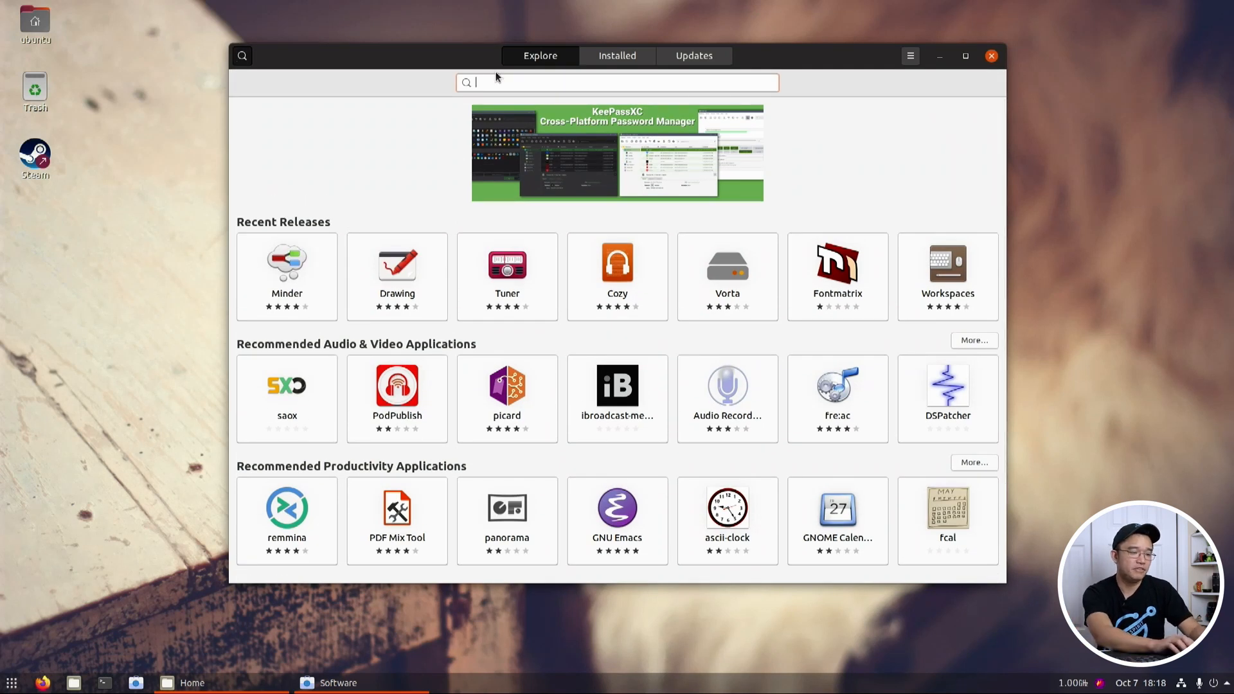
pyautogui.write('vlc media')
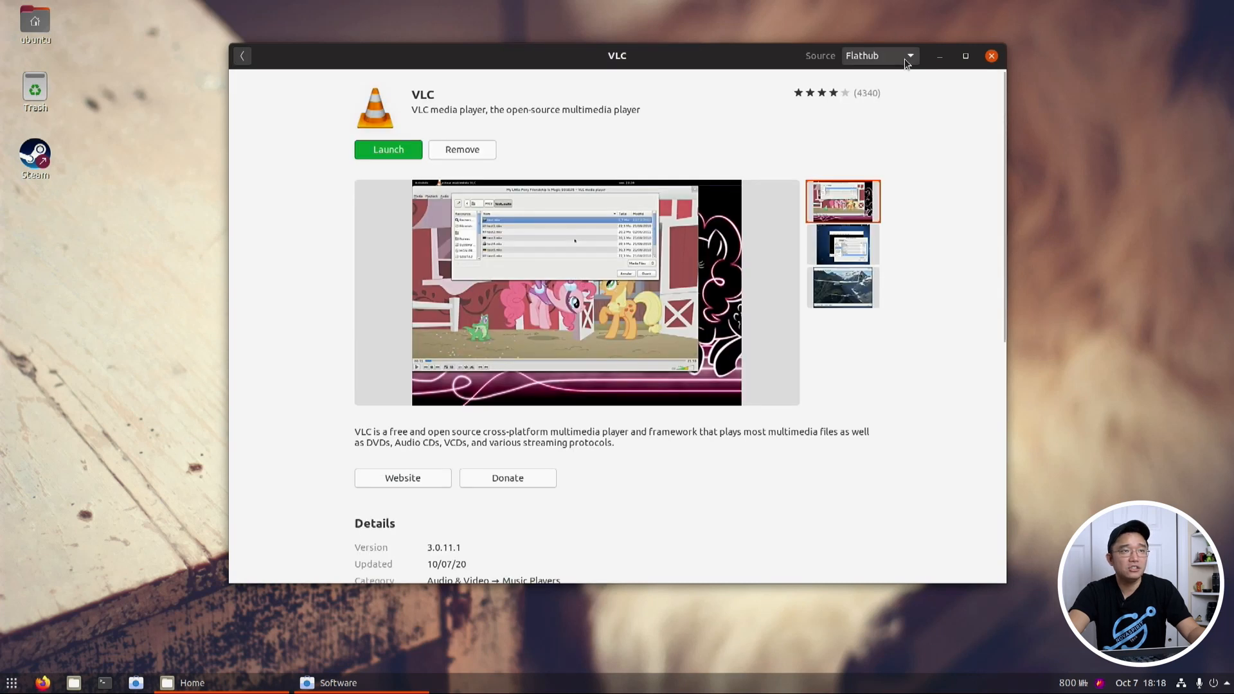
pyautogui.click(877, 55)
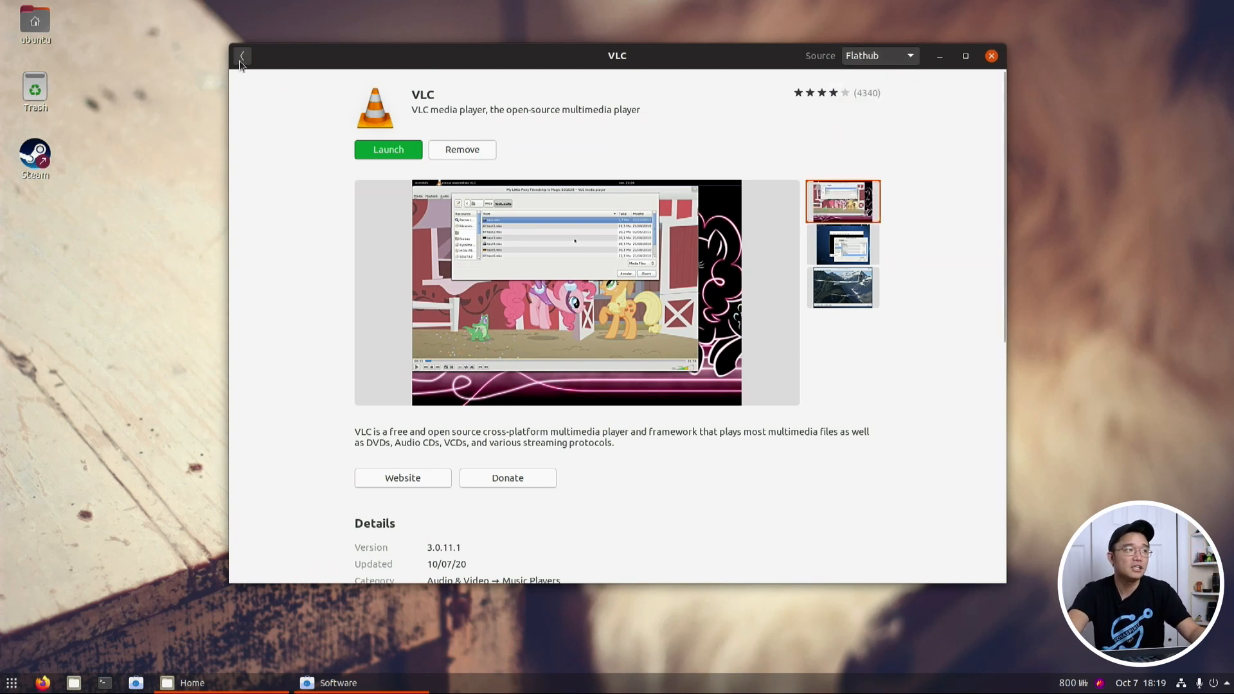
pyautogui.click(242, 56)
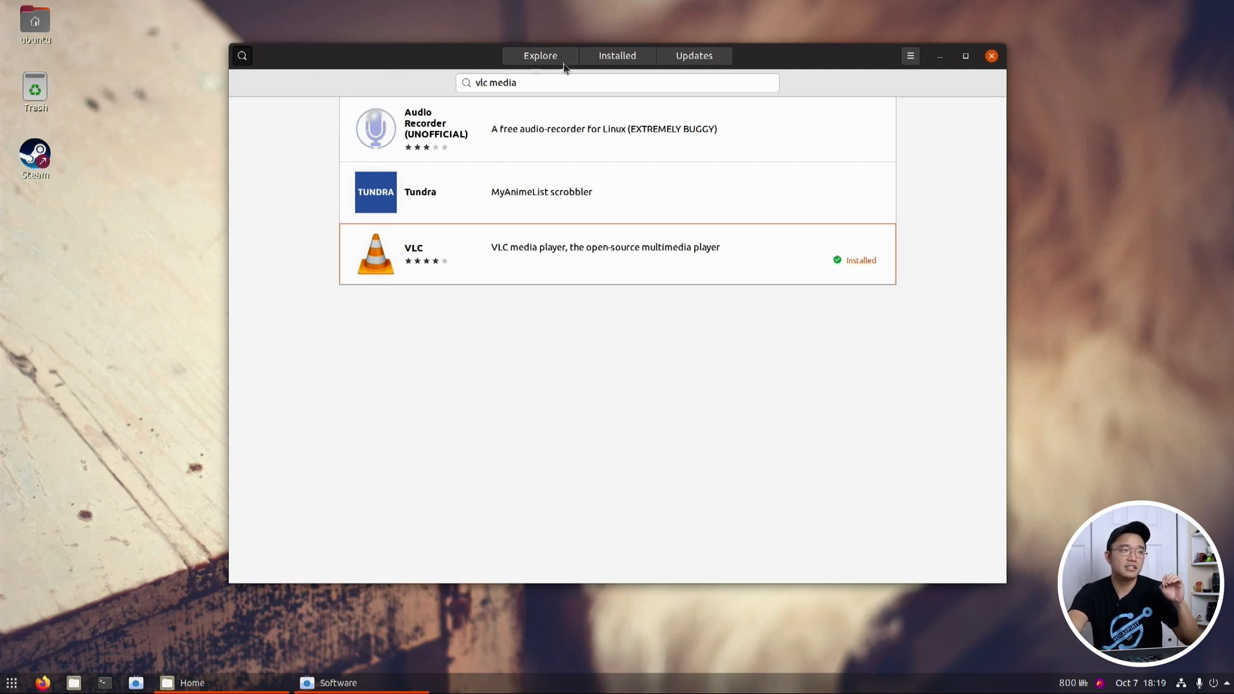
pyautogui.click(540, 55)
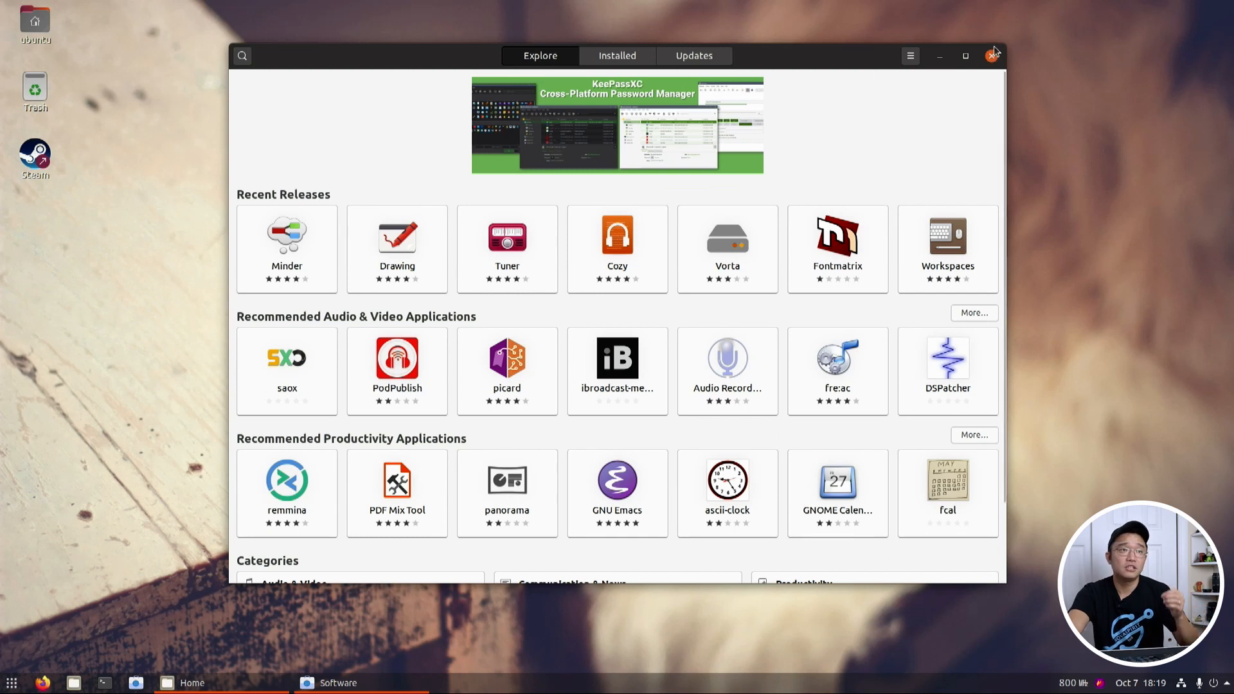
pyautogui.click(993, 55)
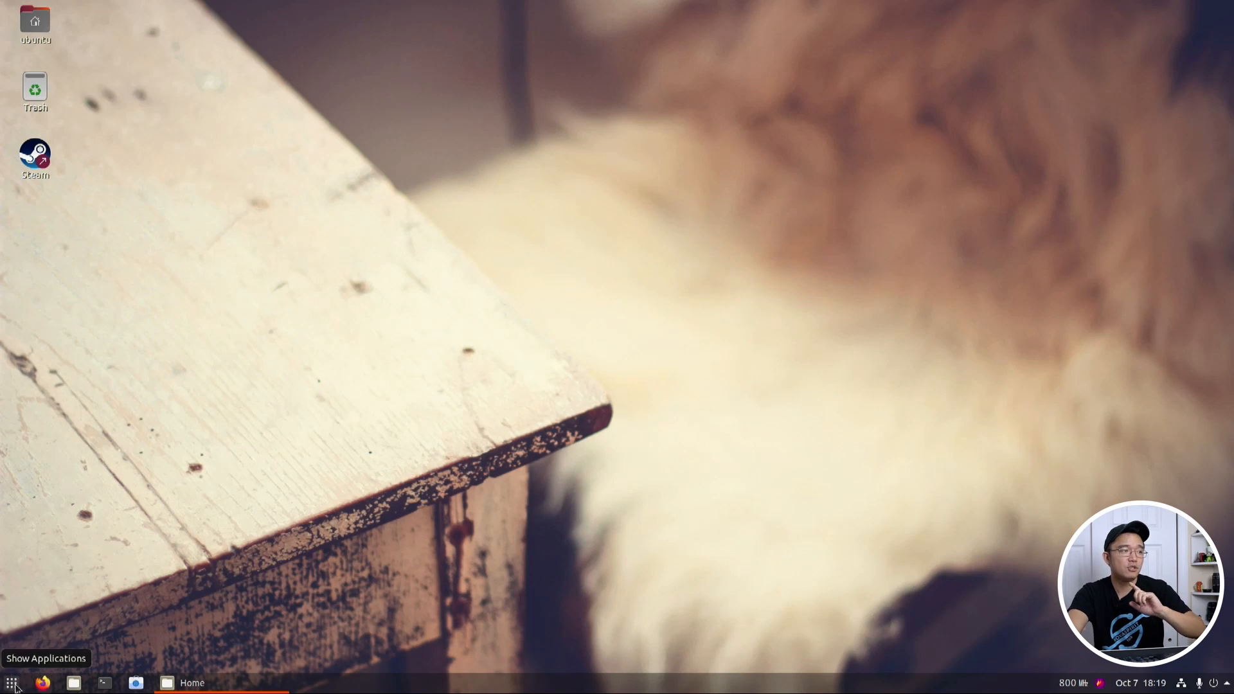
pyautogui.click(11, 683)
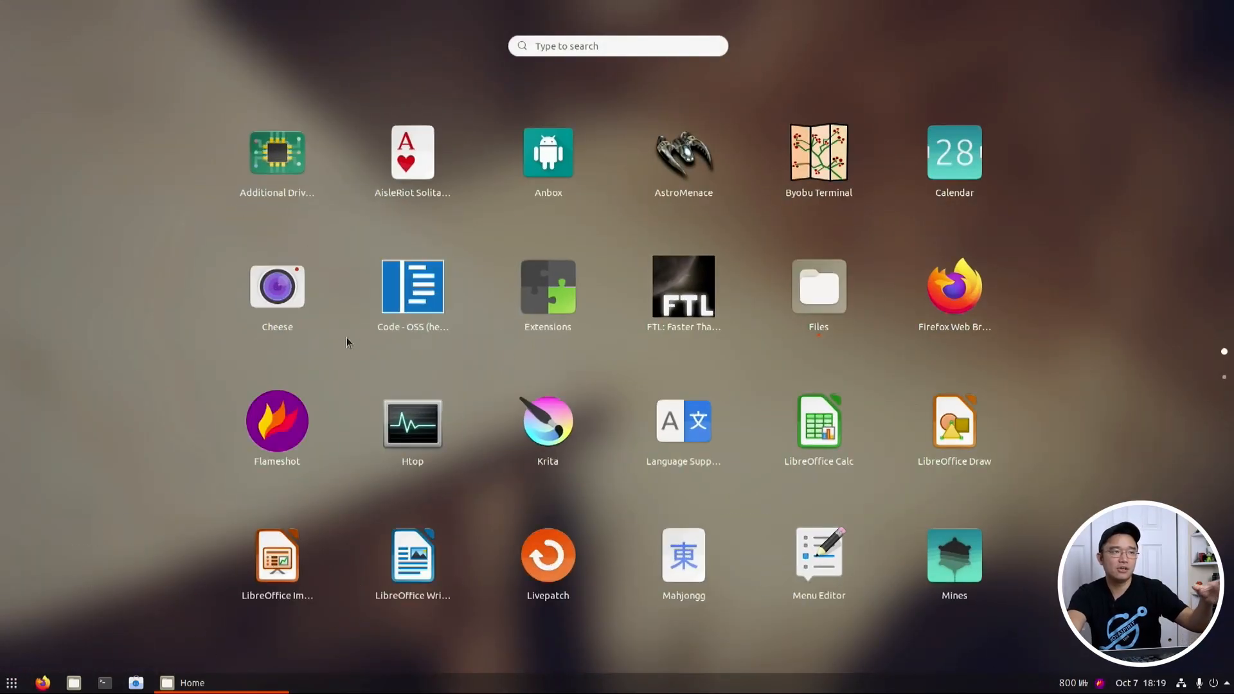
pyautogui.moveTo(573, 643)
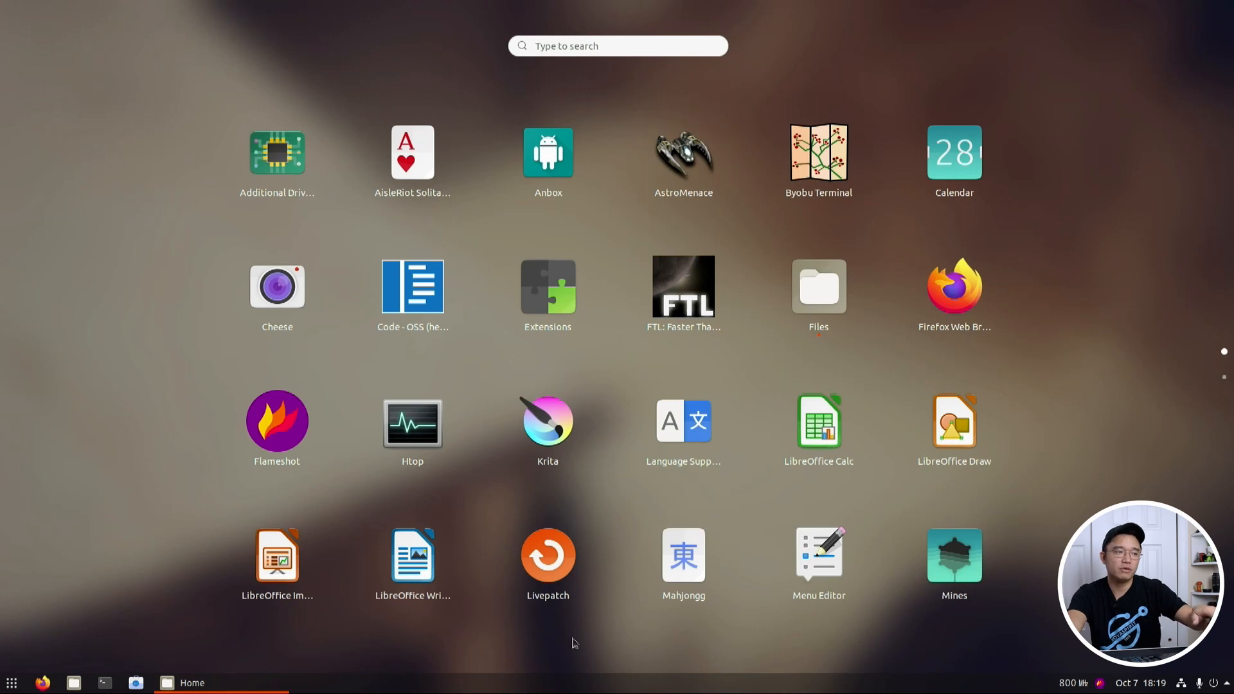
pyautogui.moveTo(621, 623)
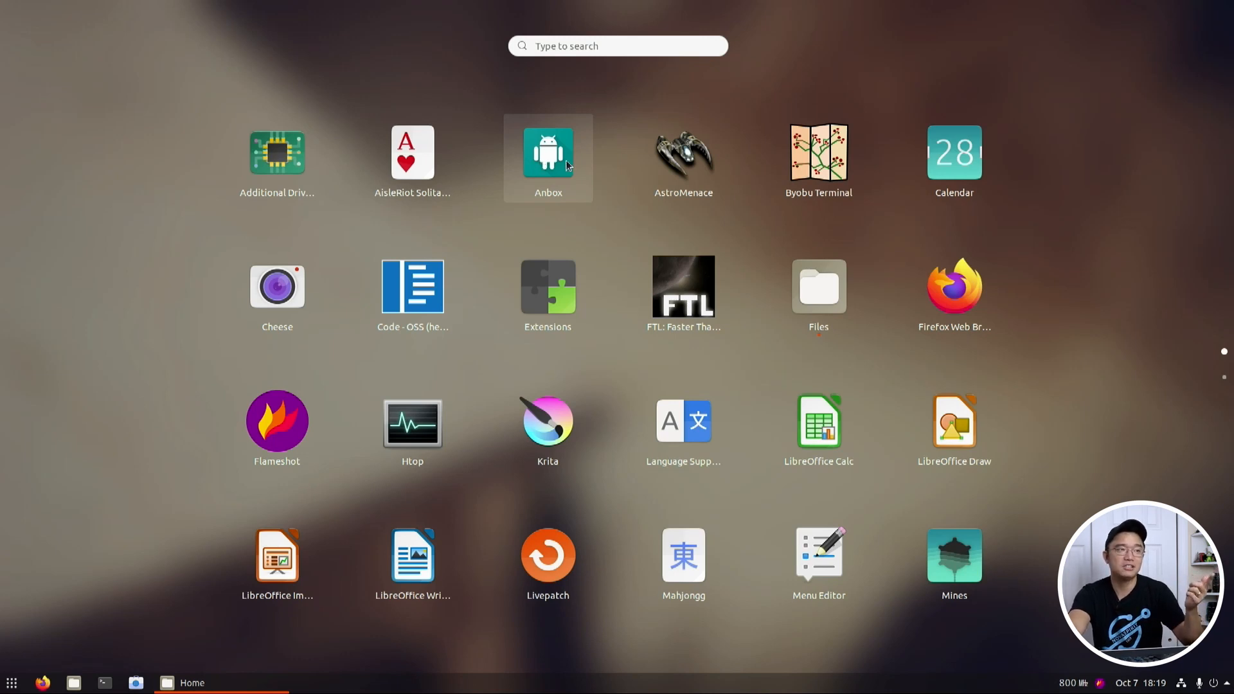
pyautogui.moveTo(634, 155)
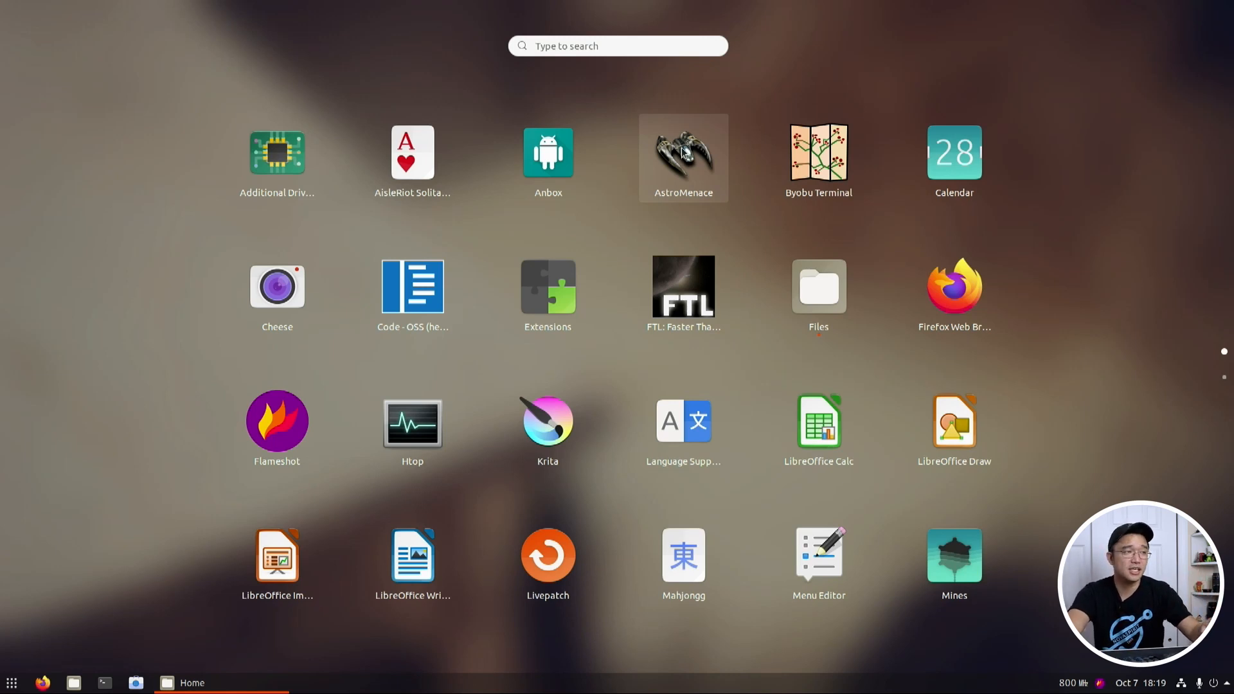
pyautogui.moveTo(684, 308)
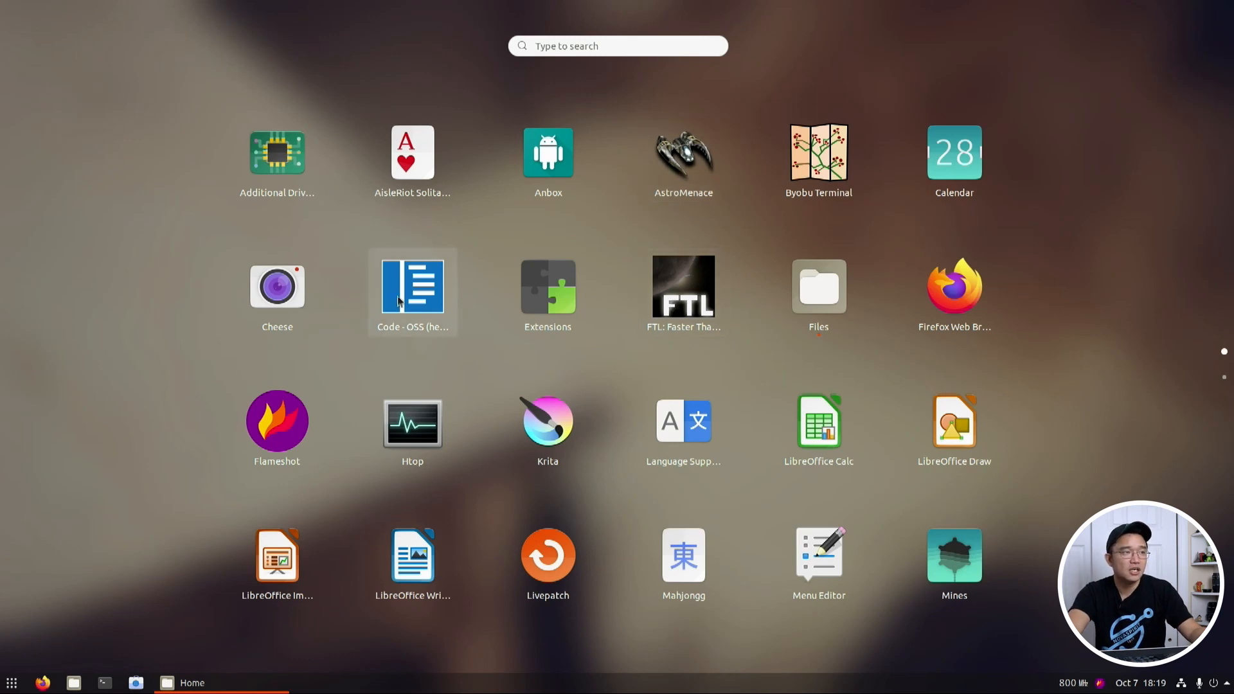
pyautogui.moveTo(413, 298)
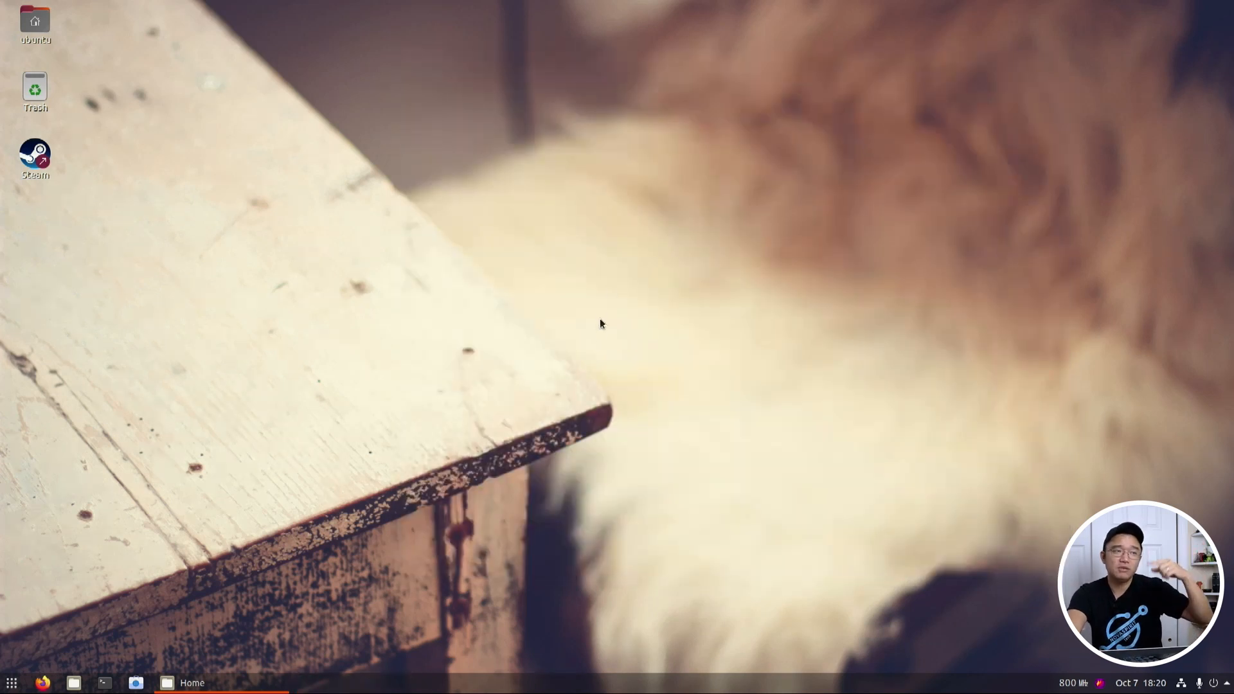
pyautogui.moveTo(597, 335)
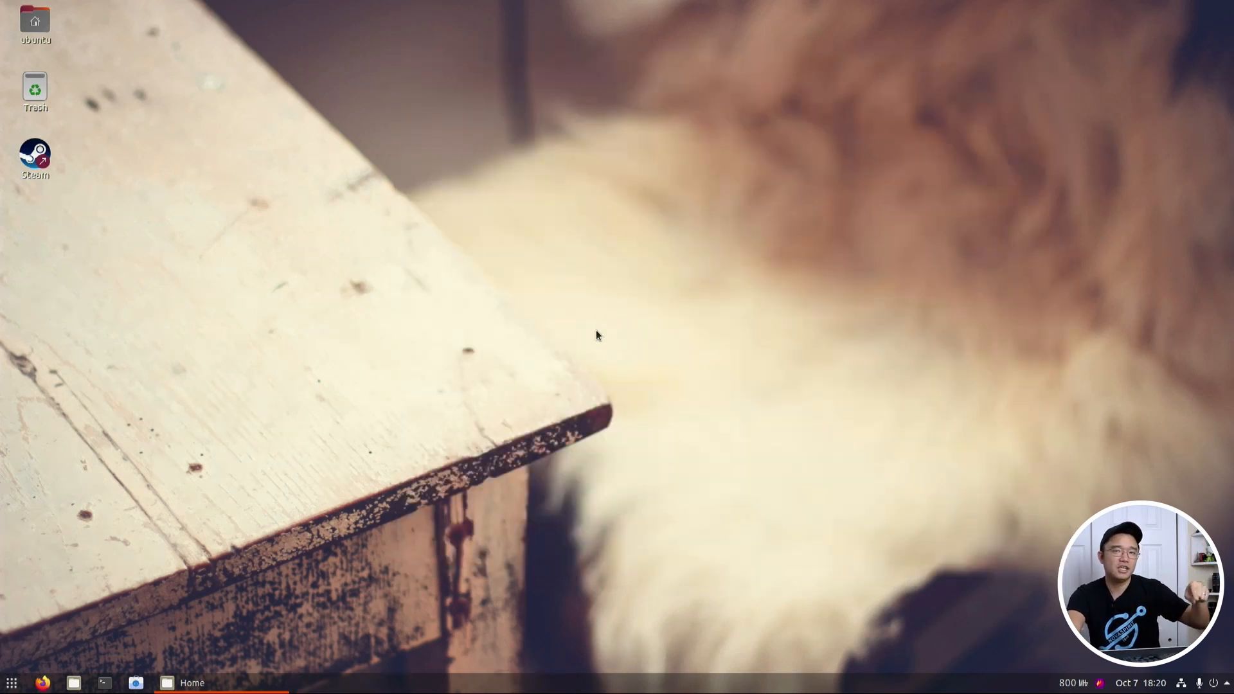
pyautogui.moveTo(402, 464)
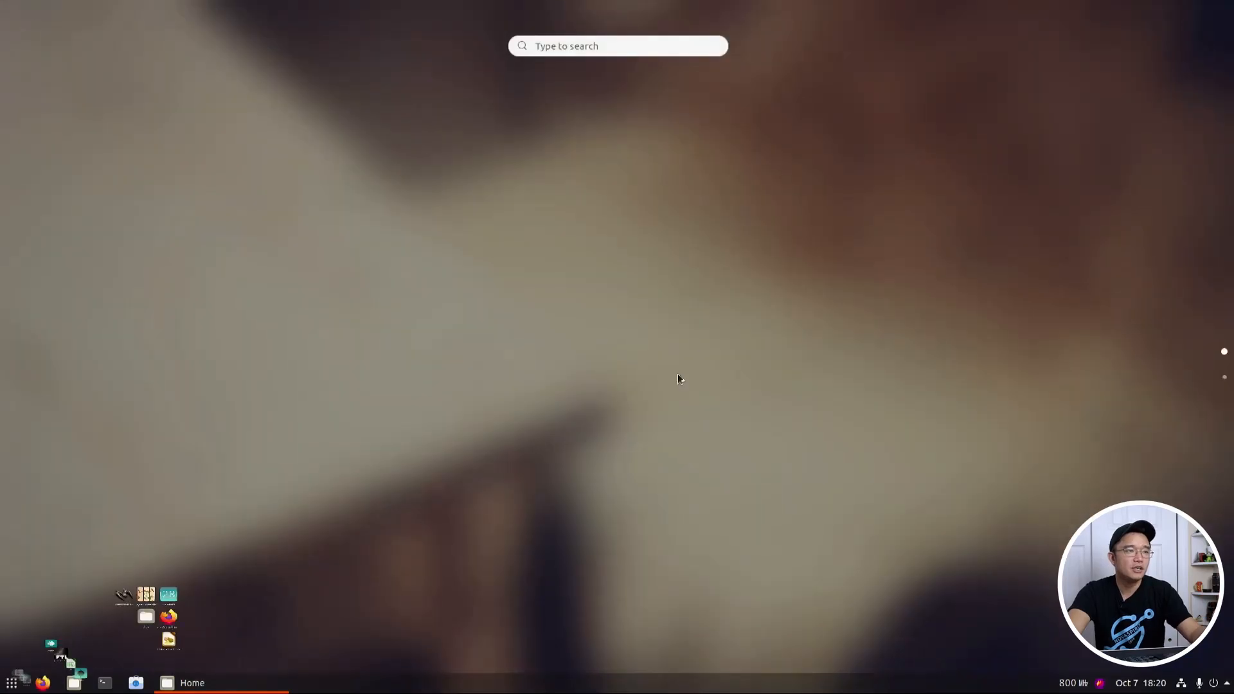
# Show the installed-applications grid, dismiss it with Escape, and bring it back
pyautogui.click(11, 682)
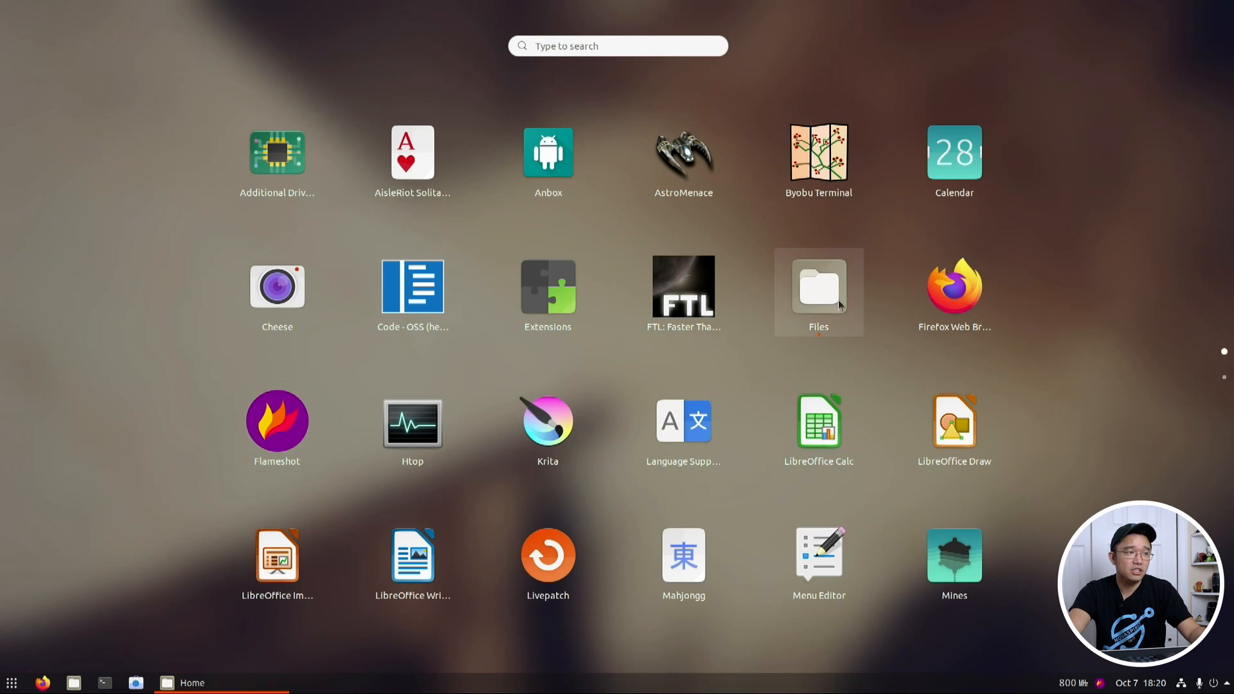
pyautogui.moveTo(547, 418)
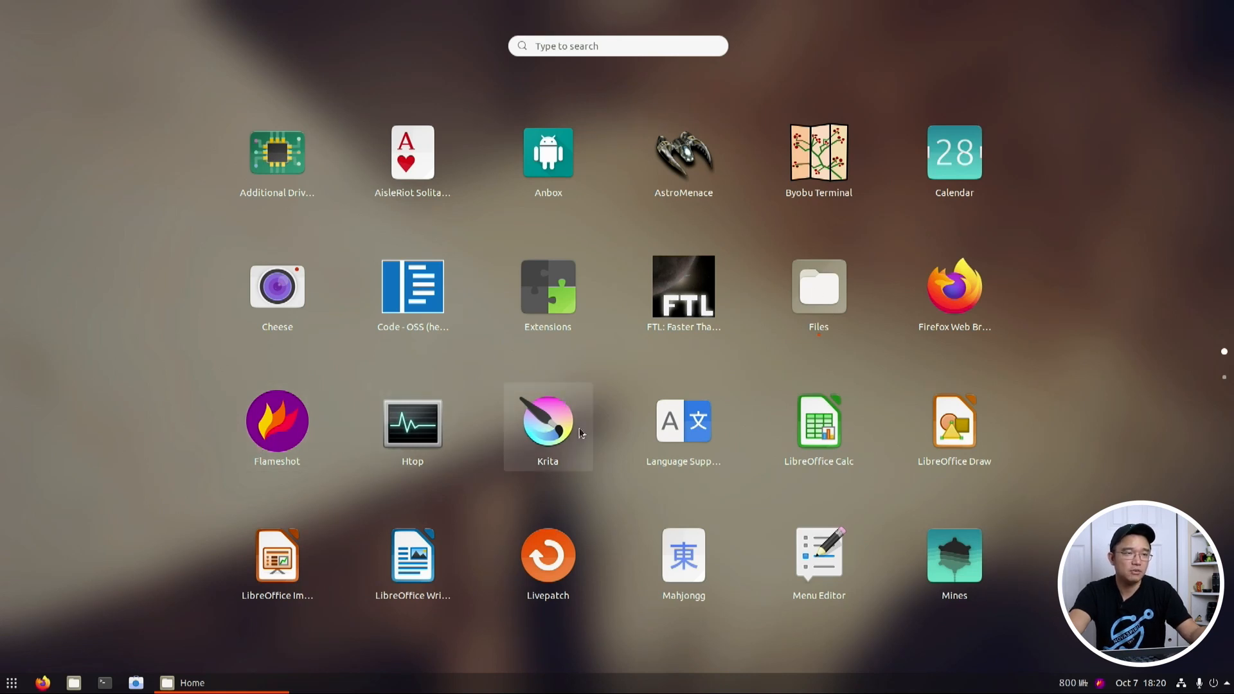
pyautogui.press('Escape')
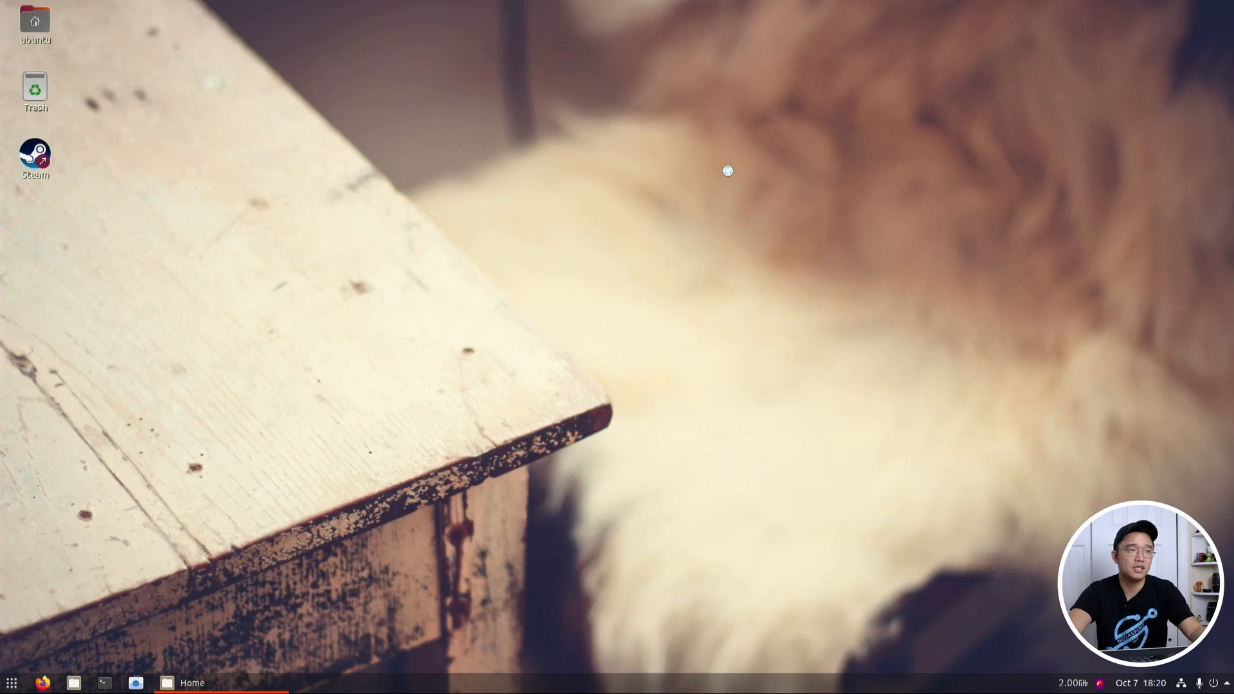
pyautogui.click(11, 683)
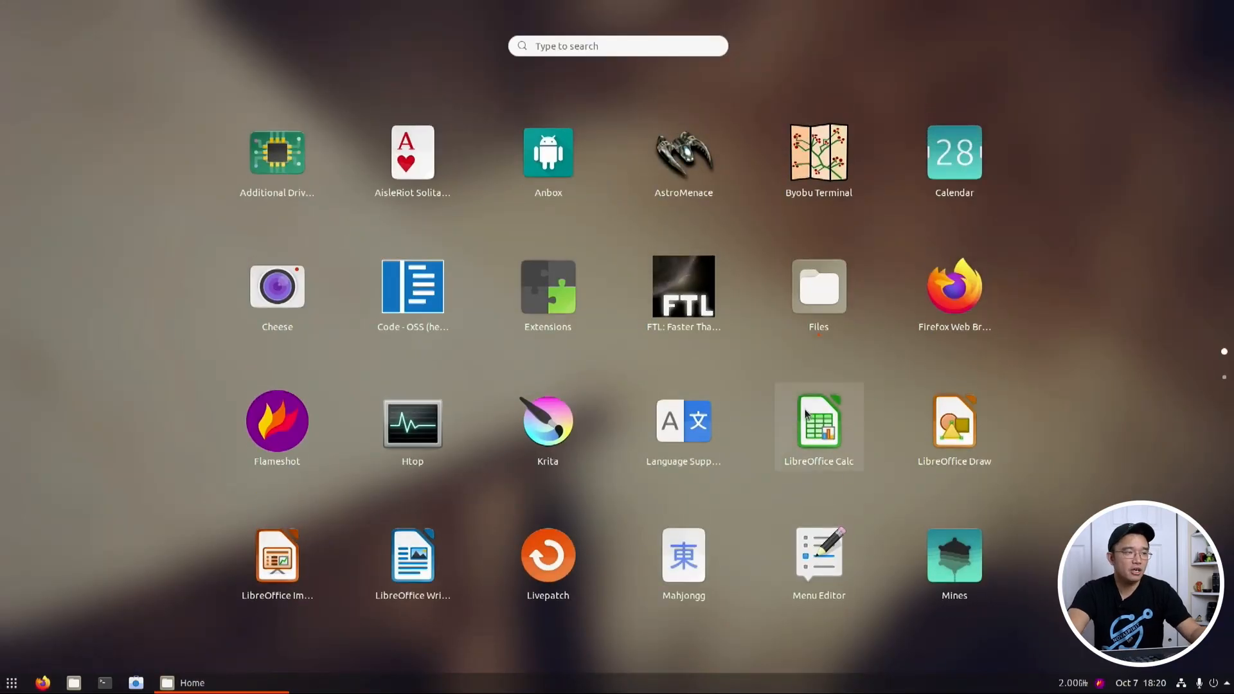
pyautogui.moveTo(604, 474)
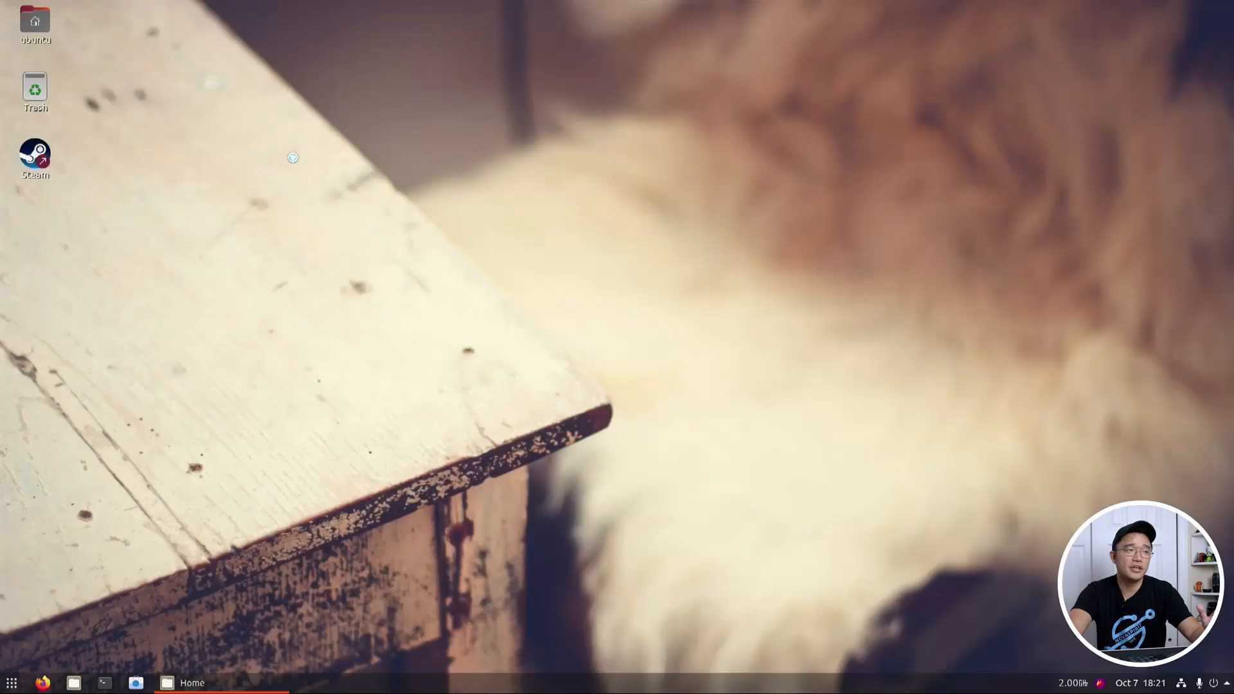
pyautogui.moveTo(562, 228)
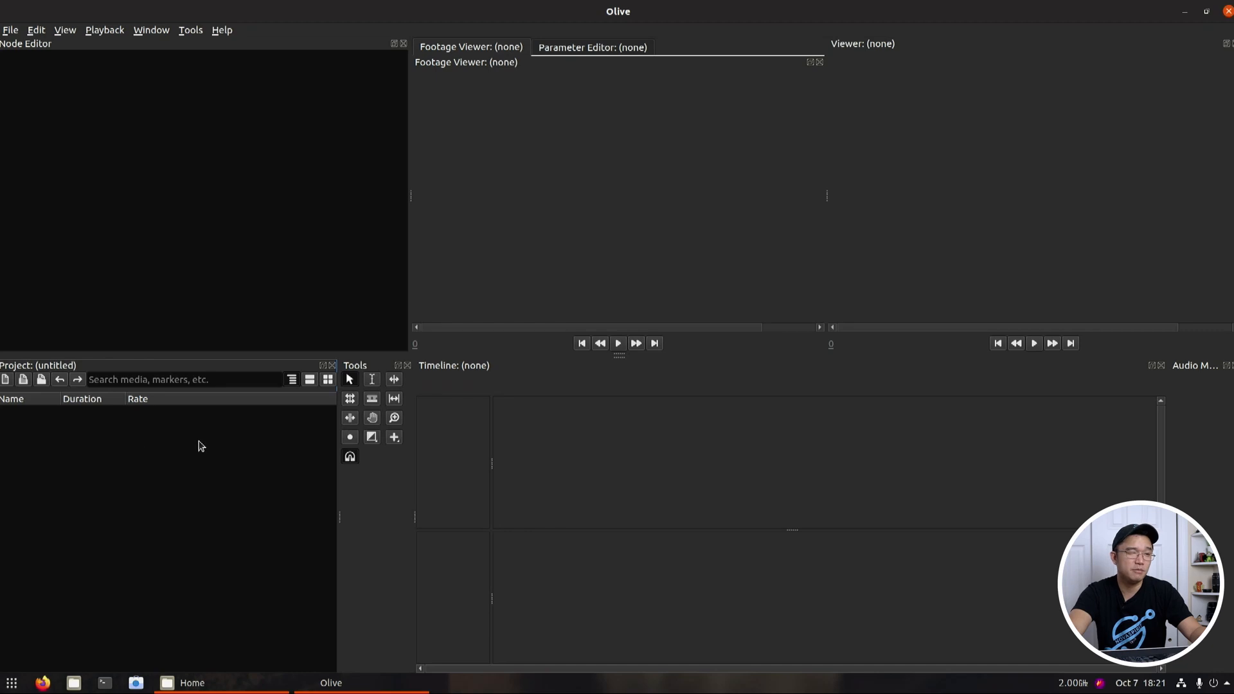
pyautogui.moveTo(133, 483)
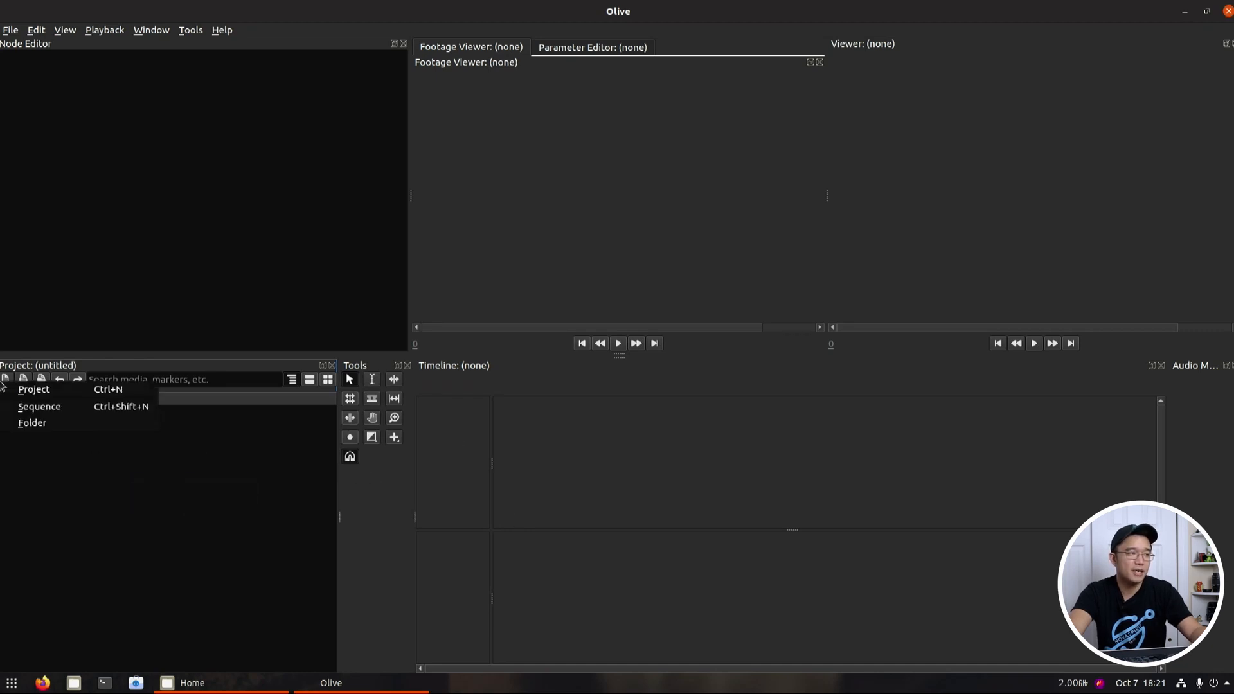
pyautogui.click(38, 407)
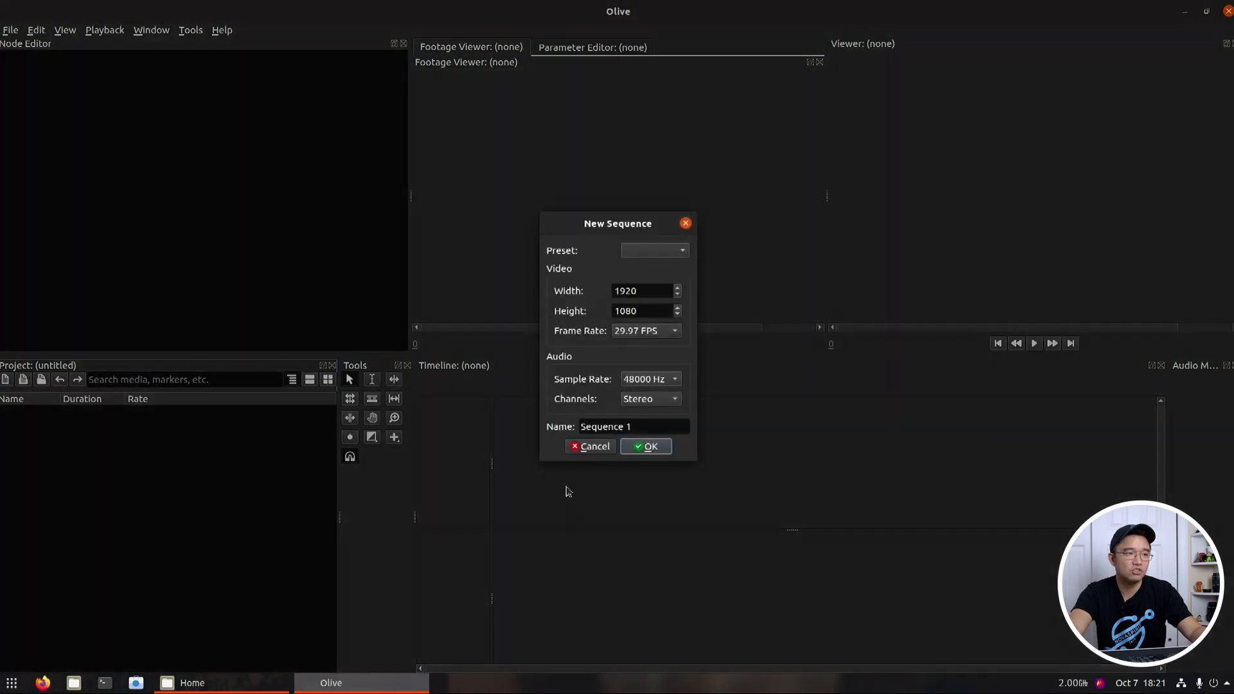
pyautogui.click(646, 446)
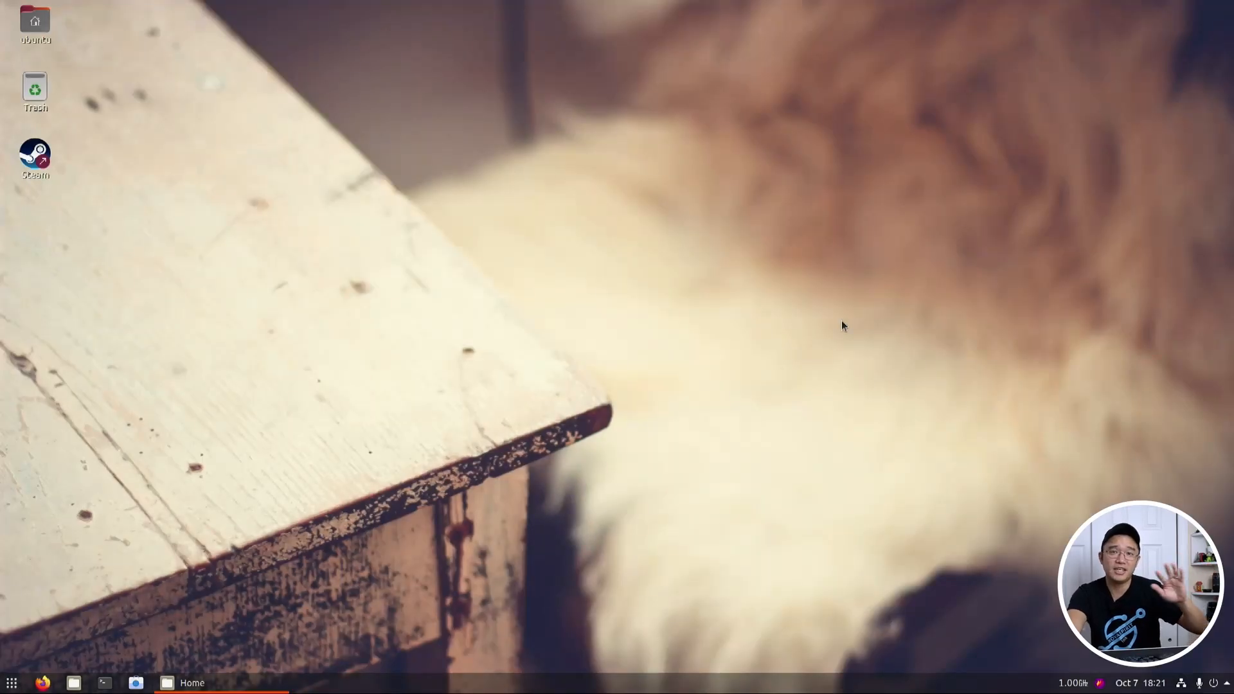
# Launch Synaptic Package Manager from the applications grid
pyautogui.click(10, 682)
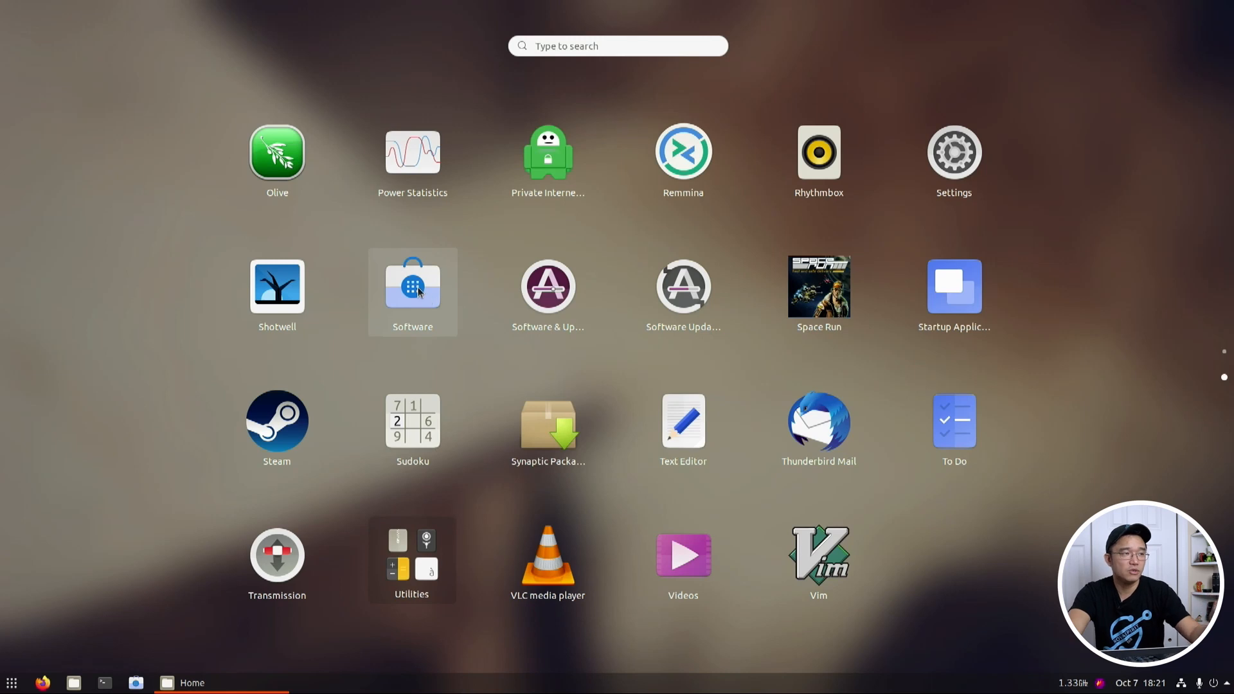
pyautogui.moveTo(276, 425)
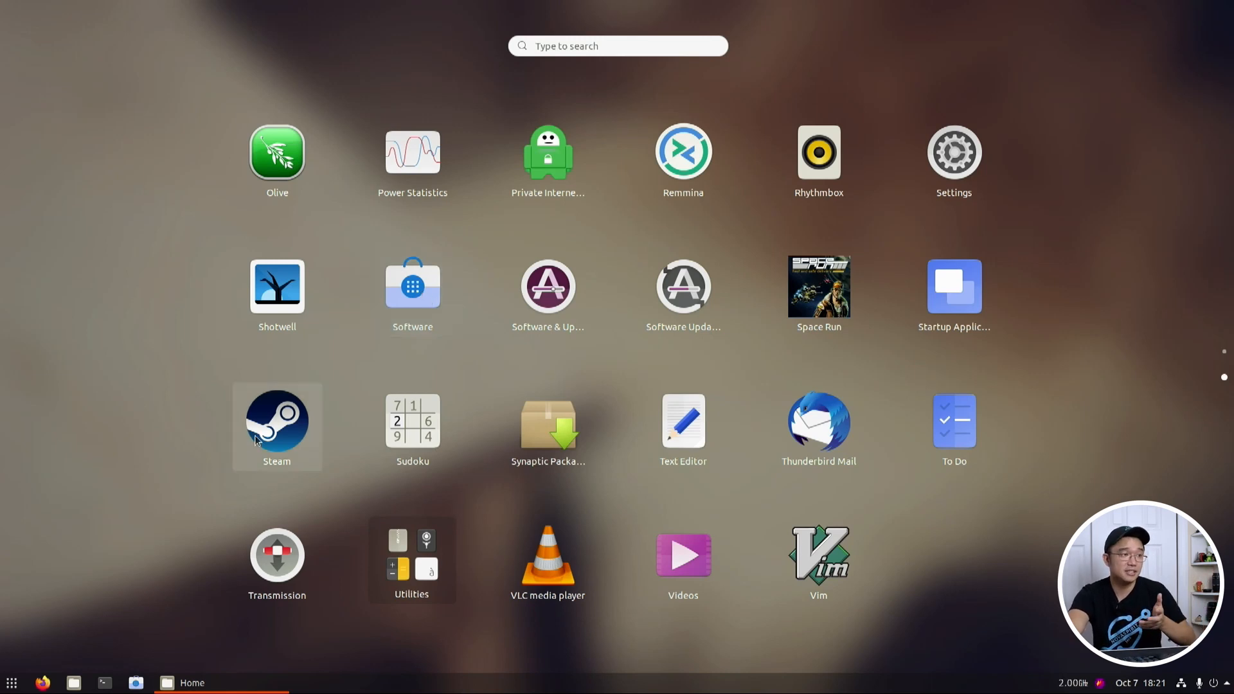
pyautogui.moveTo(683, 425)
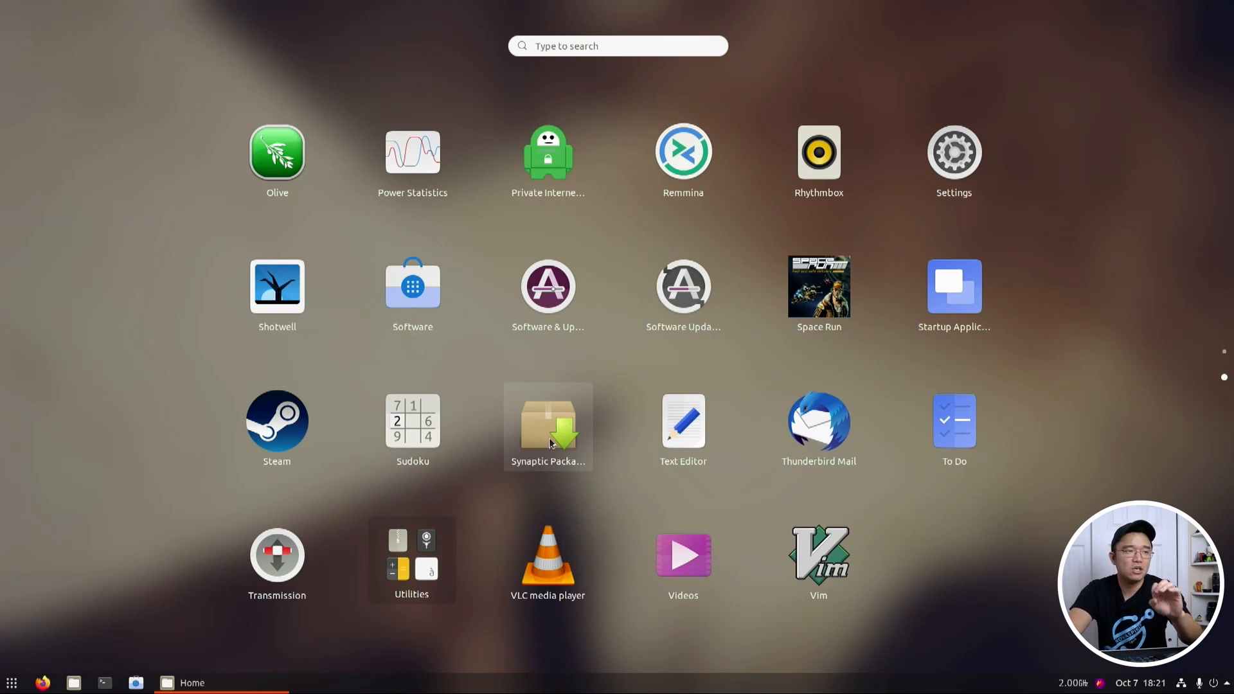
pyautogui.click(548, 425)
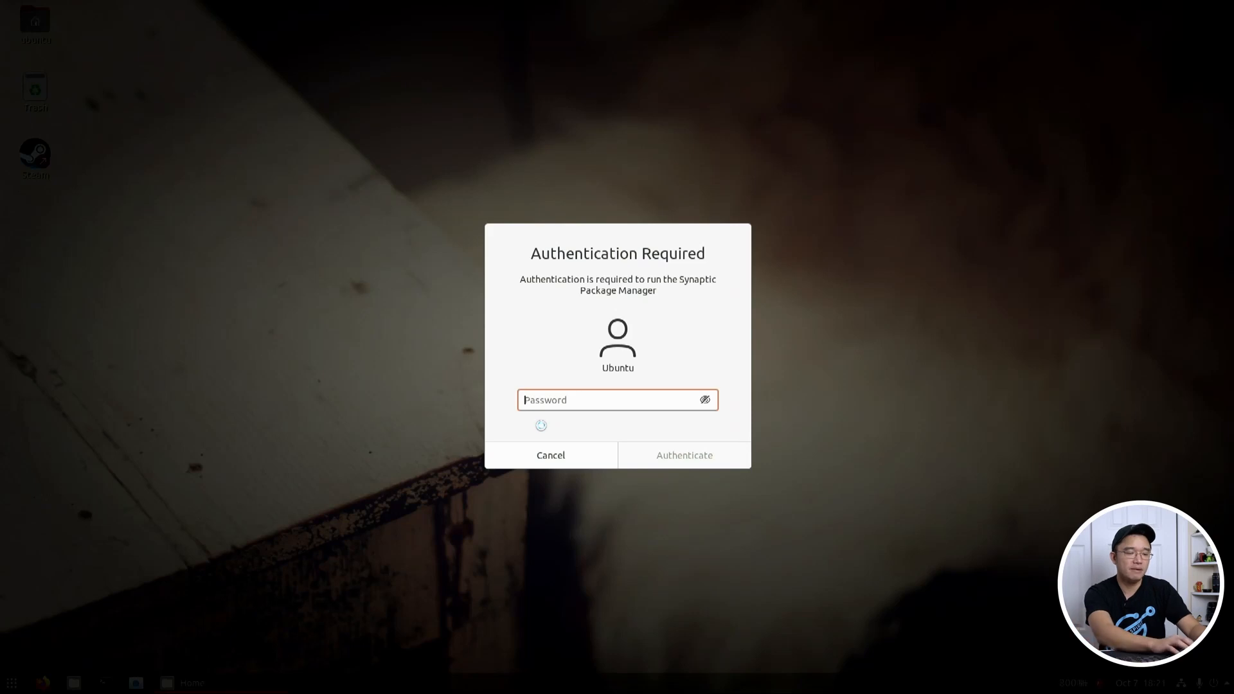
# Authenticate Synaptic, close the Quick Introduction, and search packages for 'fir'
pyautogui.click(550, 455)
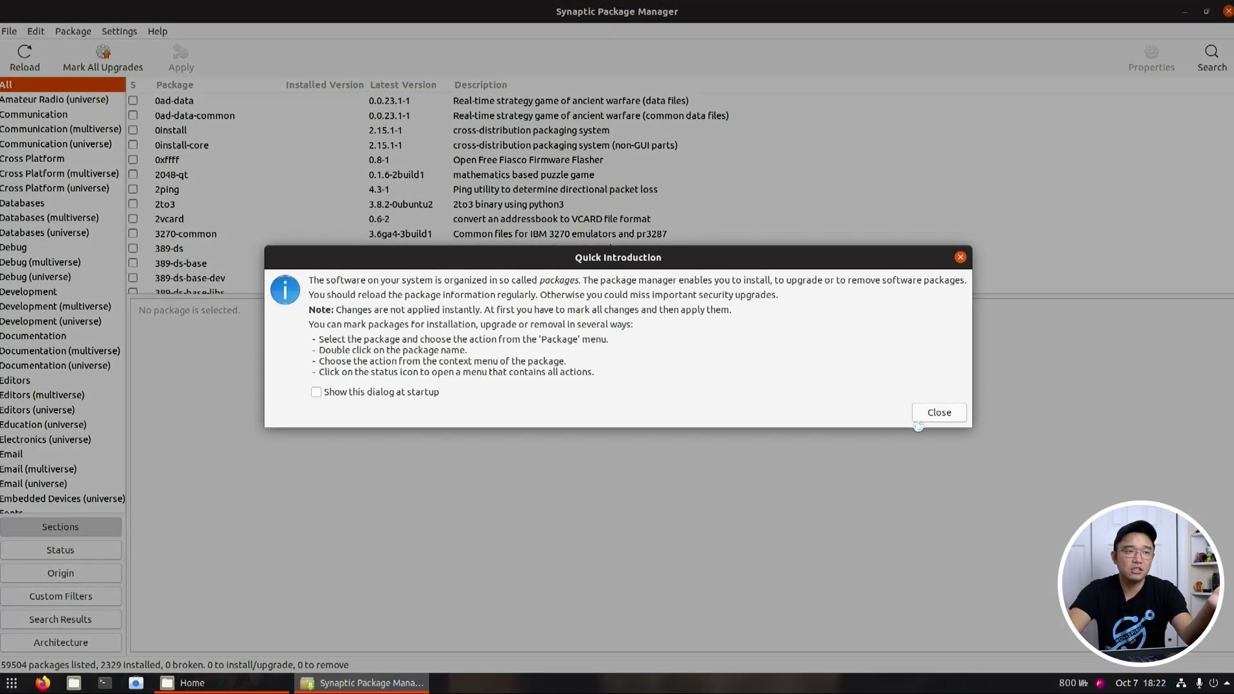
pyautogui.click(939, 412)
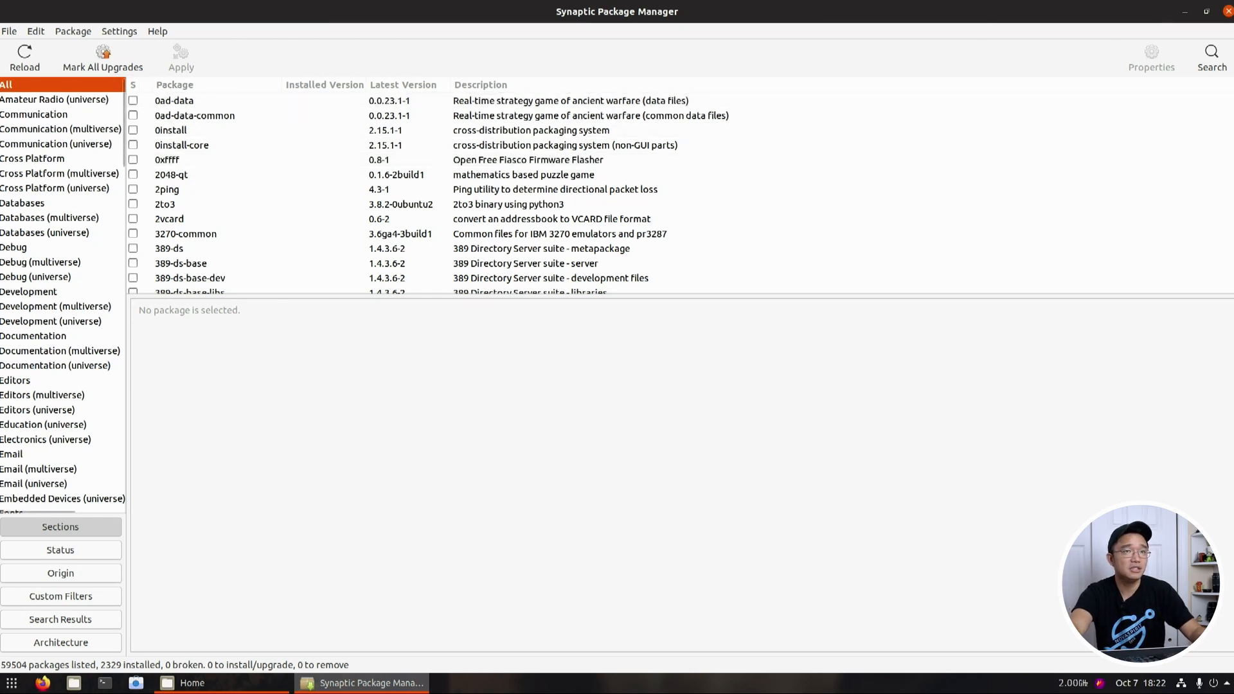
pyautogui.write('fir')
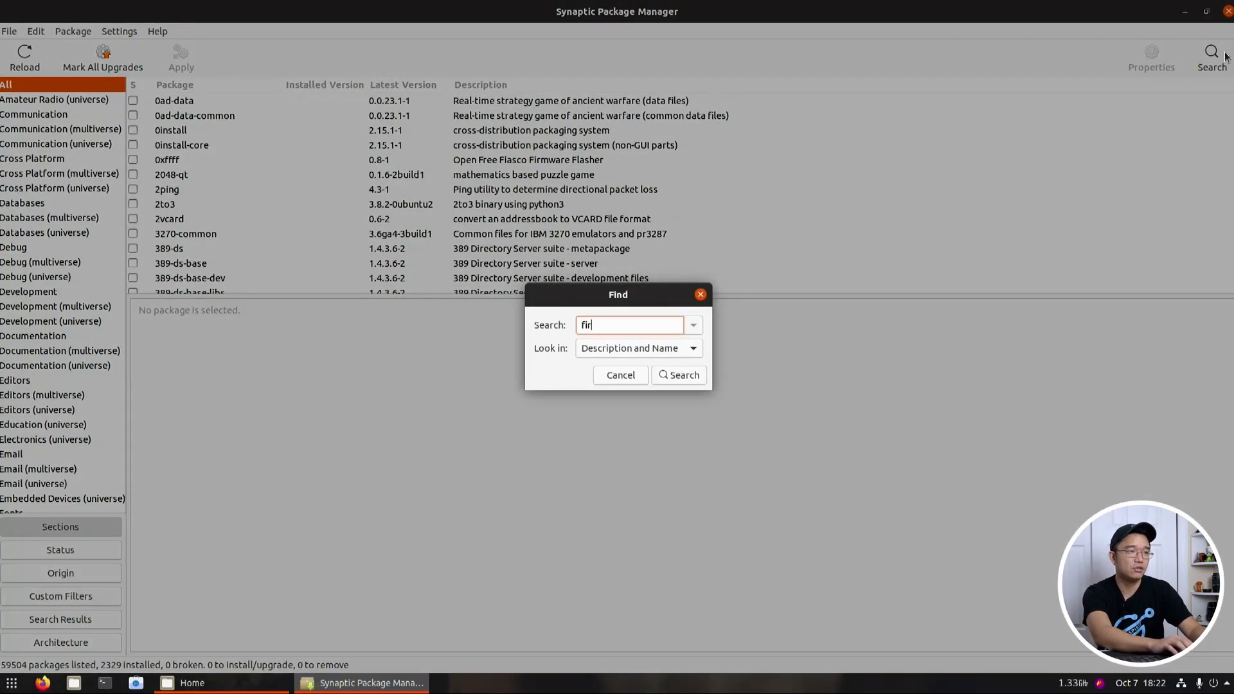
pyautogui.click(620, 375)
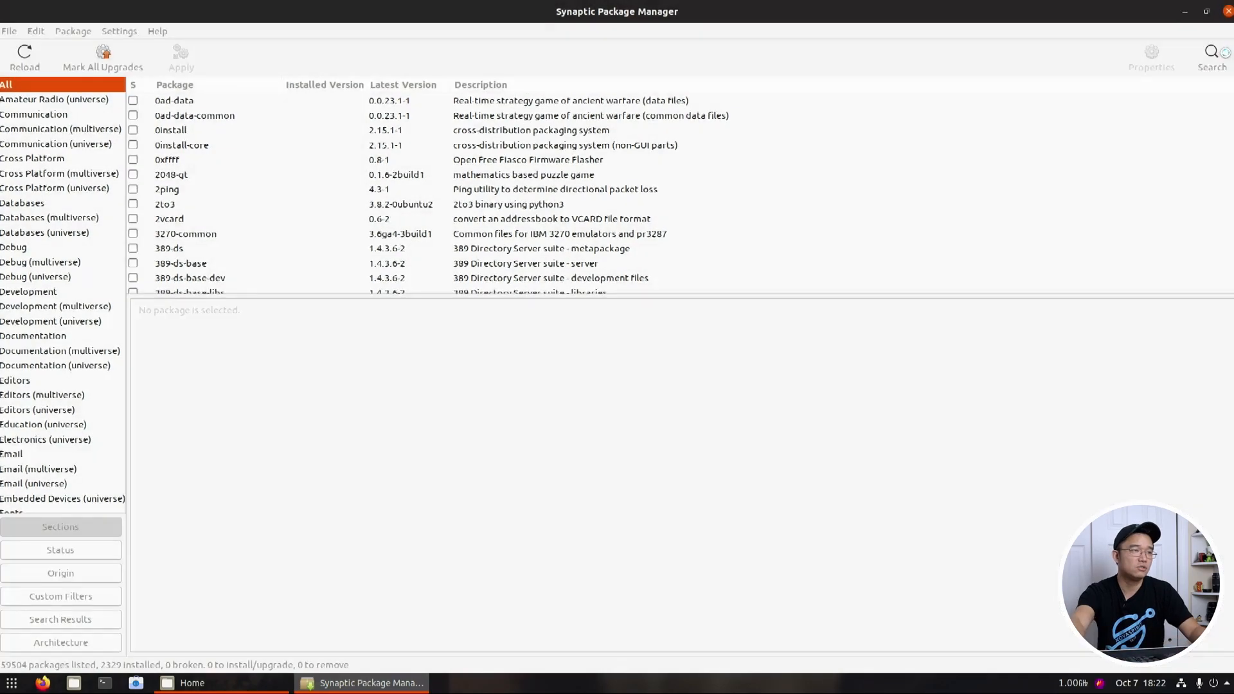
# Run a new package search for 'thunder'
pyautogui.click(11, 682)
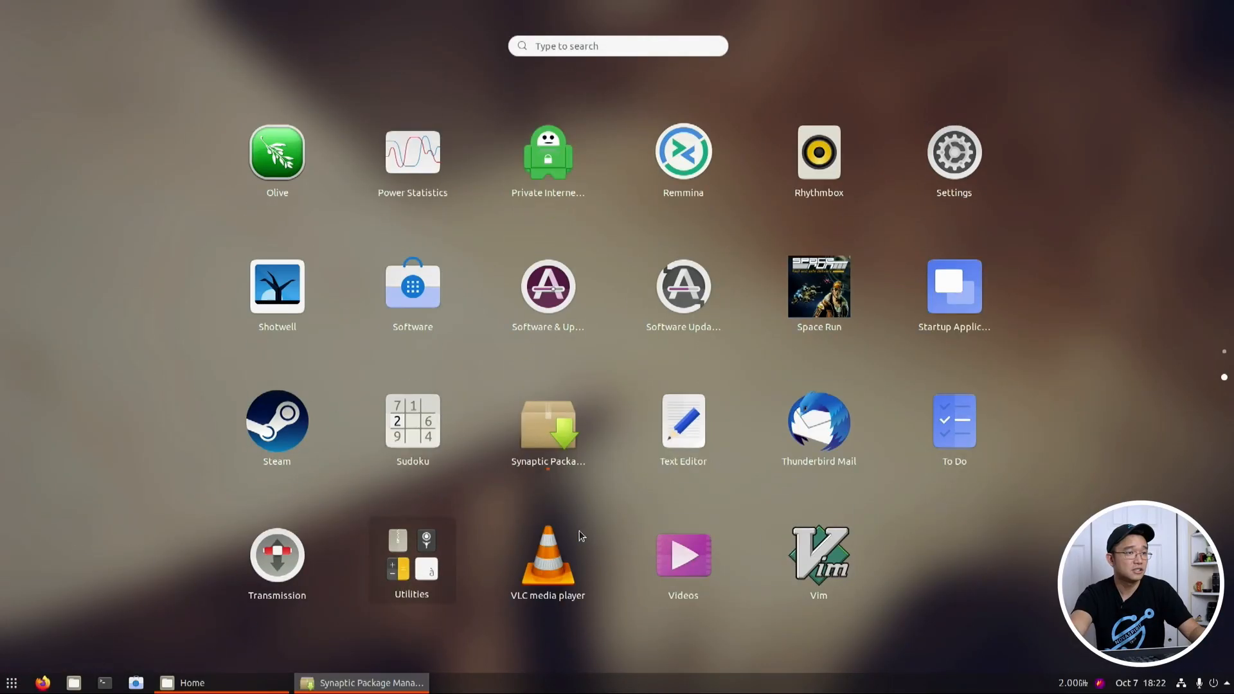
pyautogui.click(361, 683)
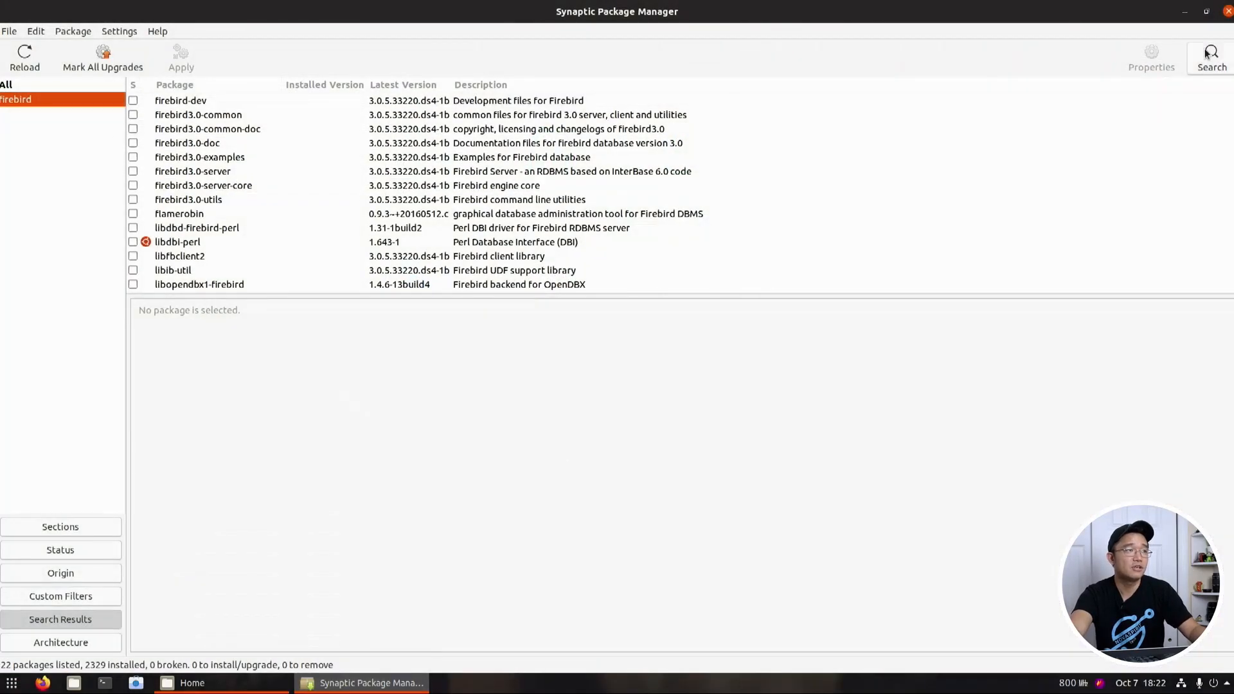
pyautogui.write('thunder')
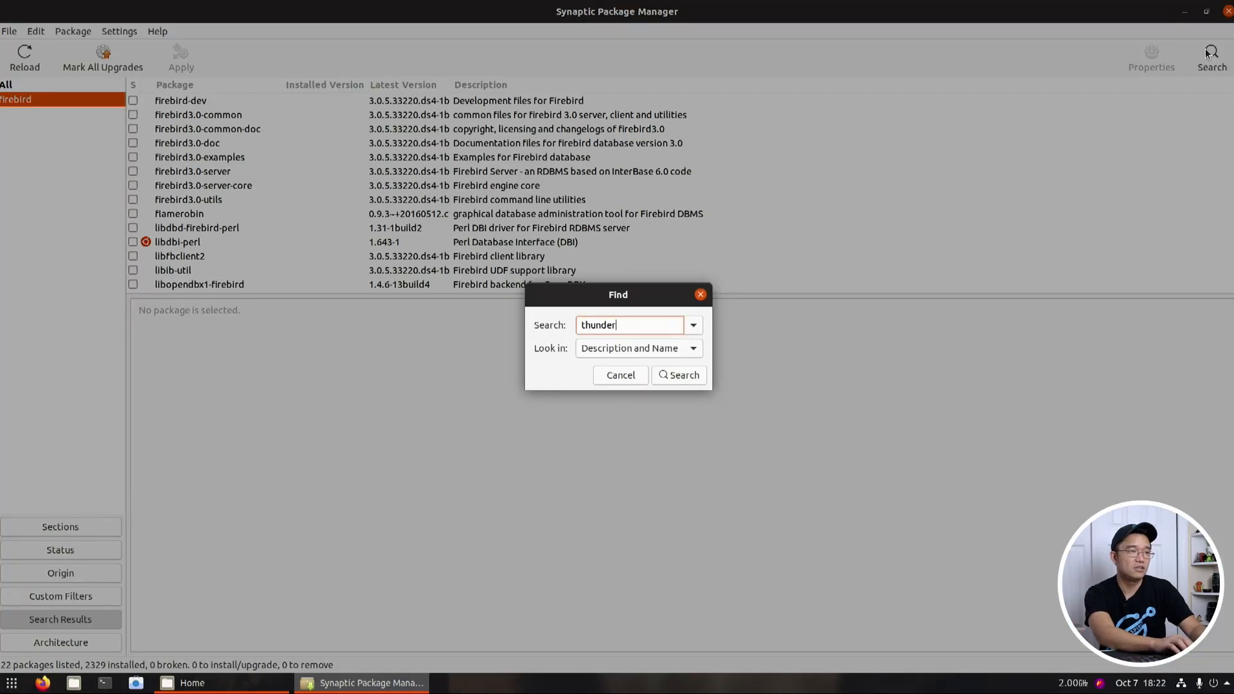
pyautogui.click(620, 375)
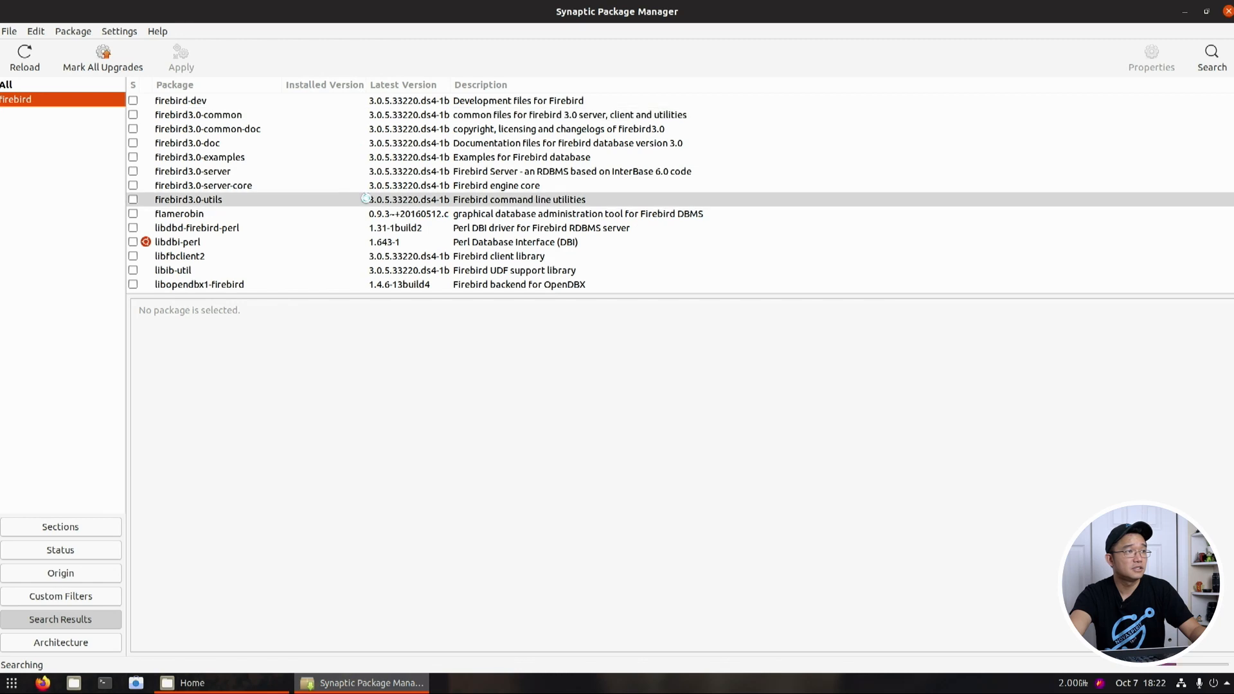
# Mark thunderbird and thunderbird-gnome-support for complete removal
pyautogui.click(25, 114)
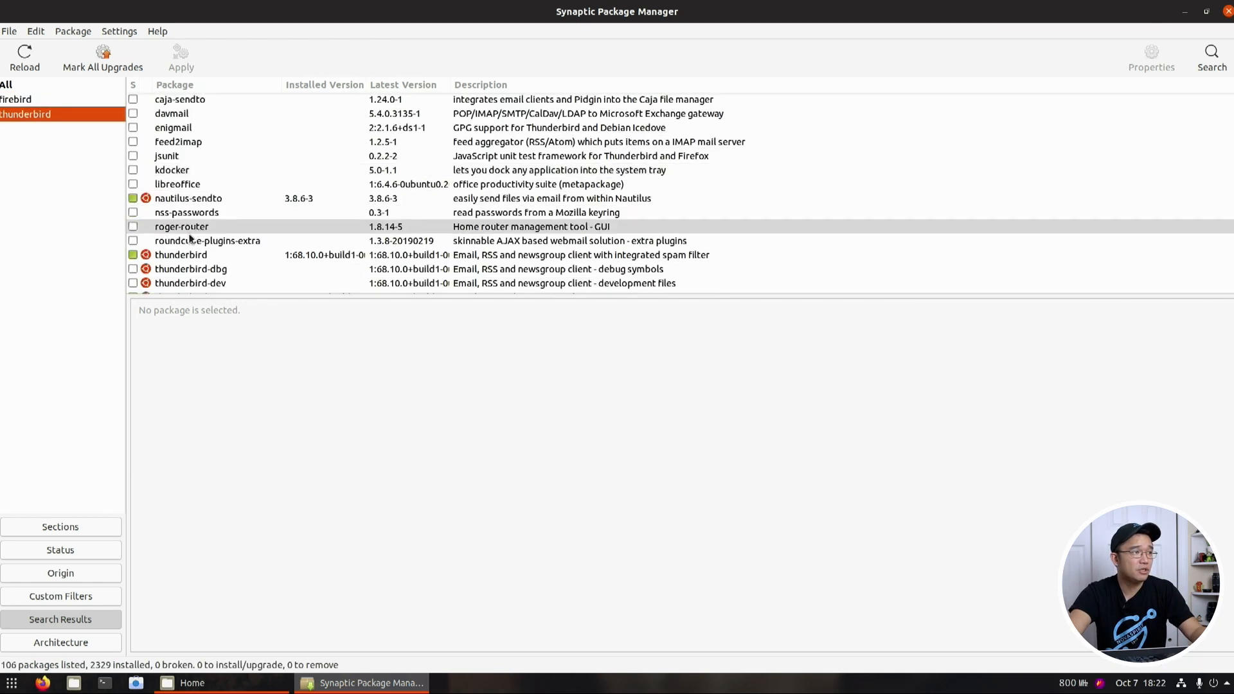
pyautogui.click(181, 254)
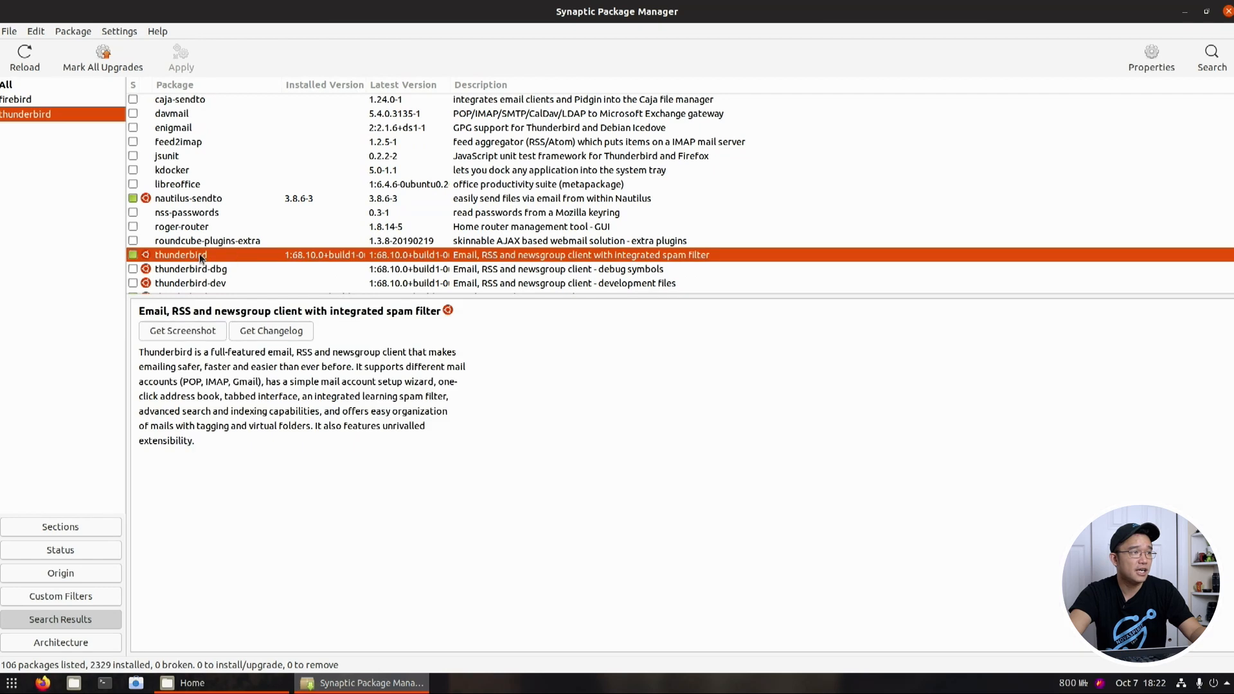
pyautogui.rightClick(179, 254)
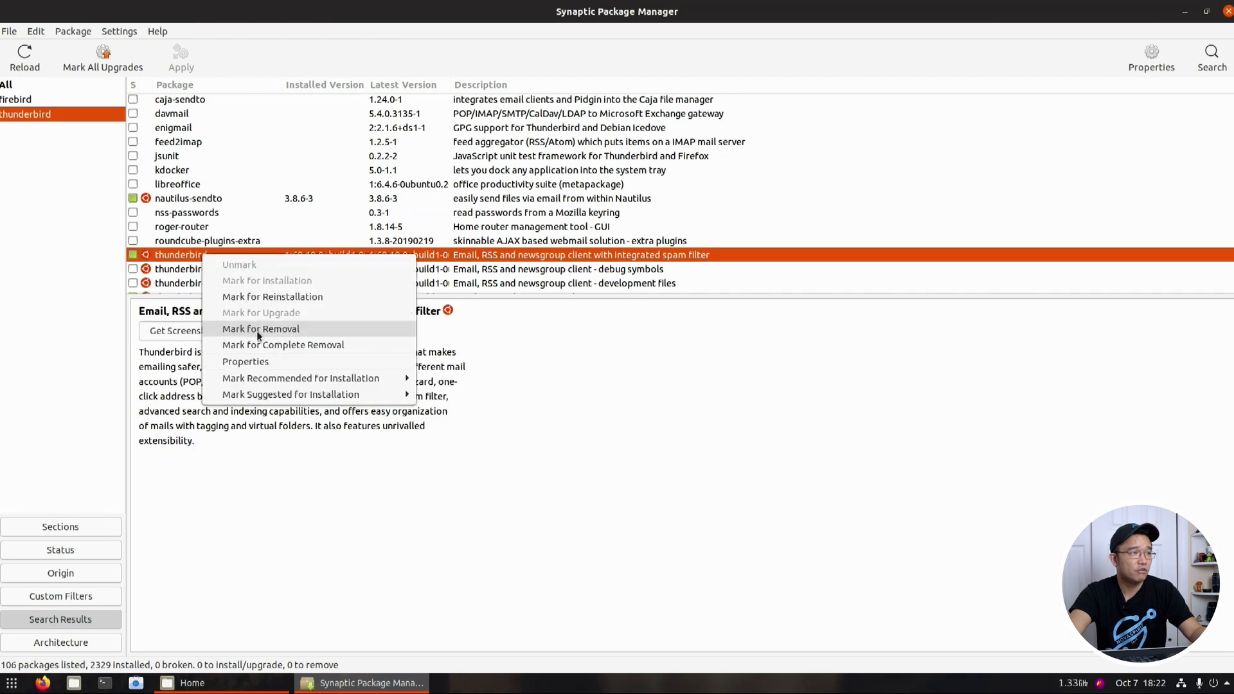
pyautogui.moveTo(275, 349)
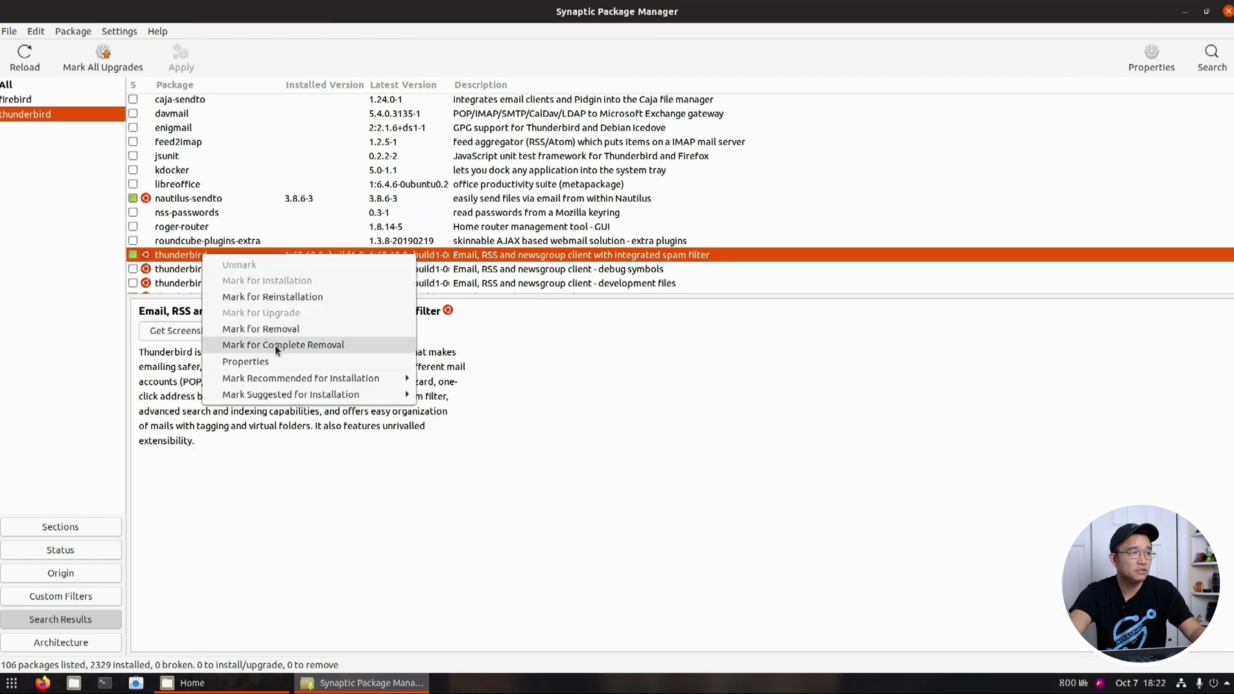
pyautogui.click(282, 344)
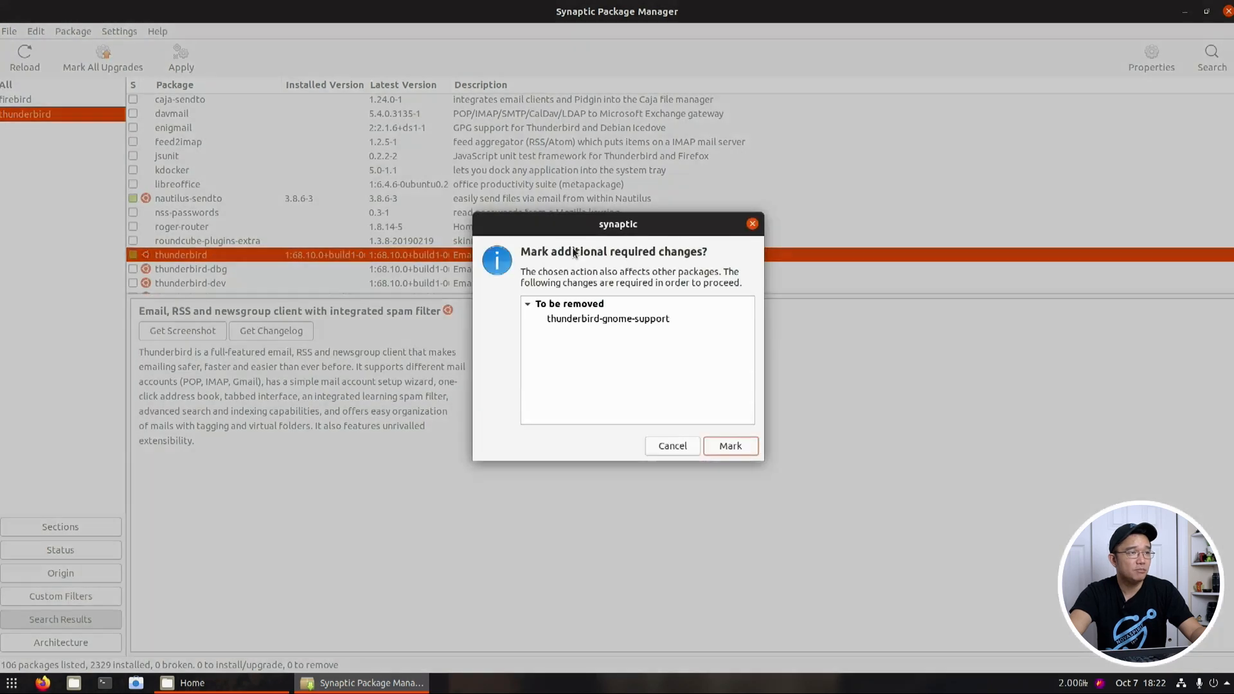
pyautogui.click(607, 319)
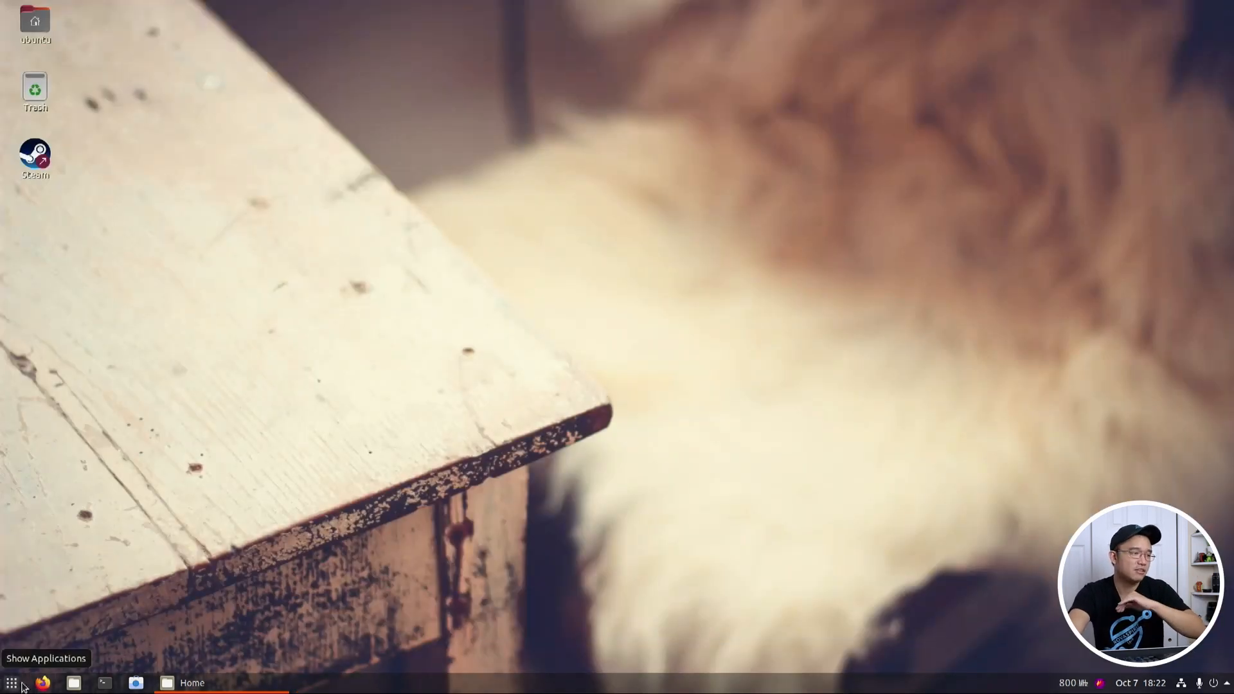
pyautogui.click(11, 684)
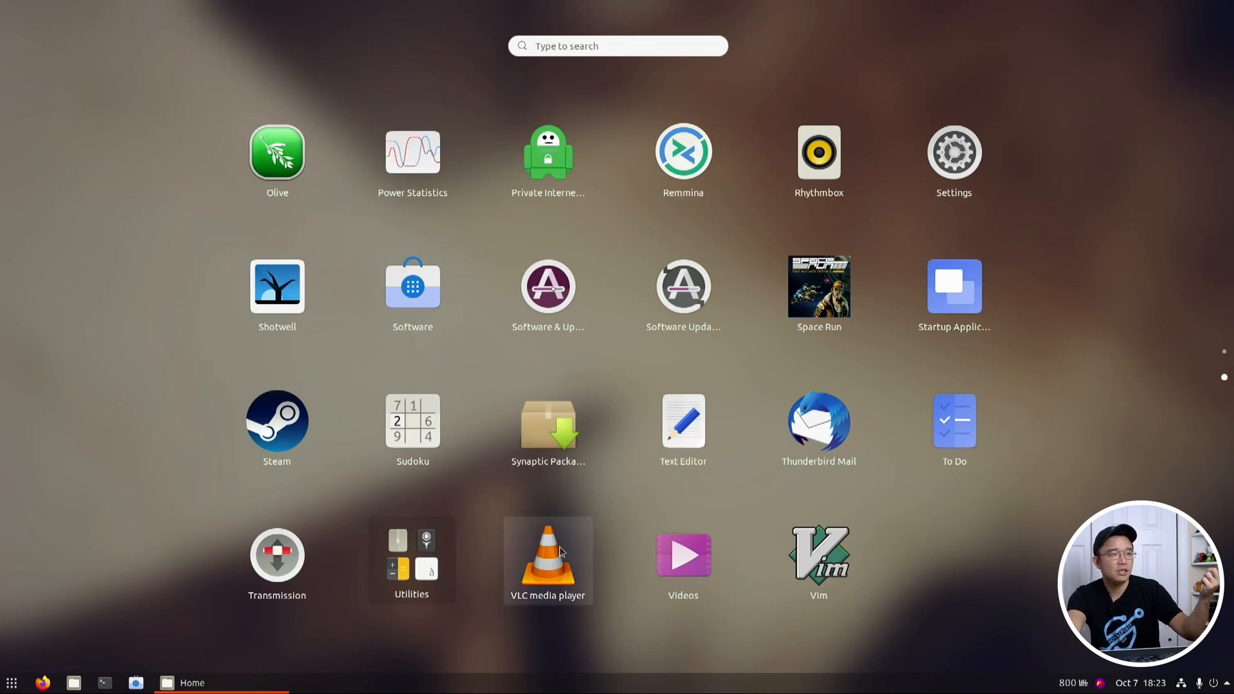
pyautogui.moveTo(683, 555)
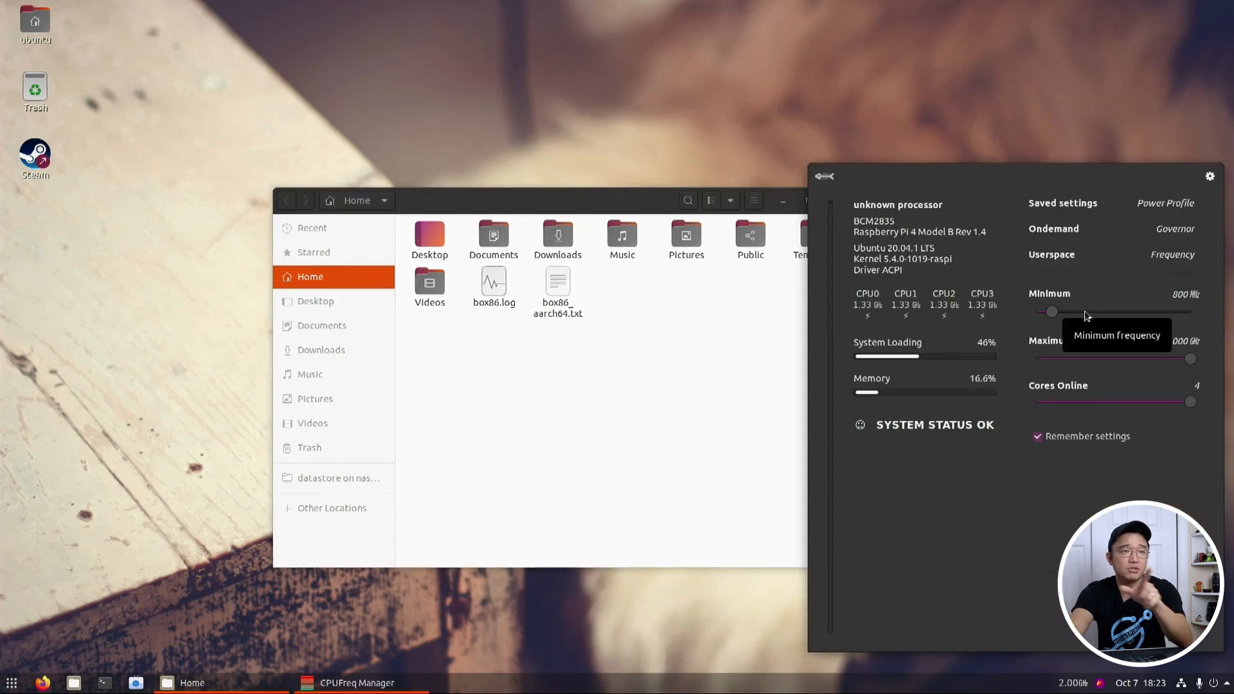
pyautogui.moveTo(1051, 312); pyautogui.dragTo(1052, 312)
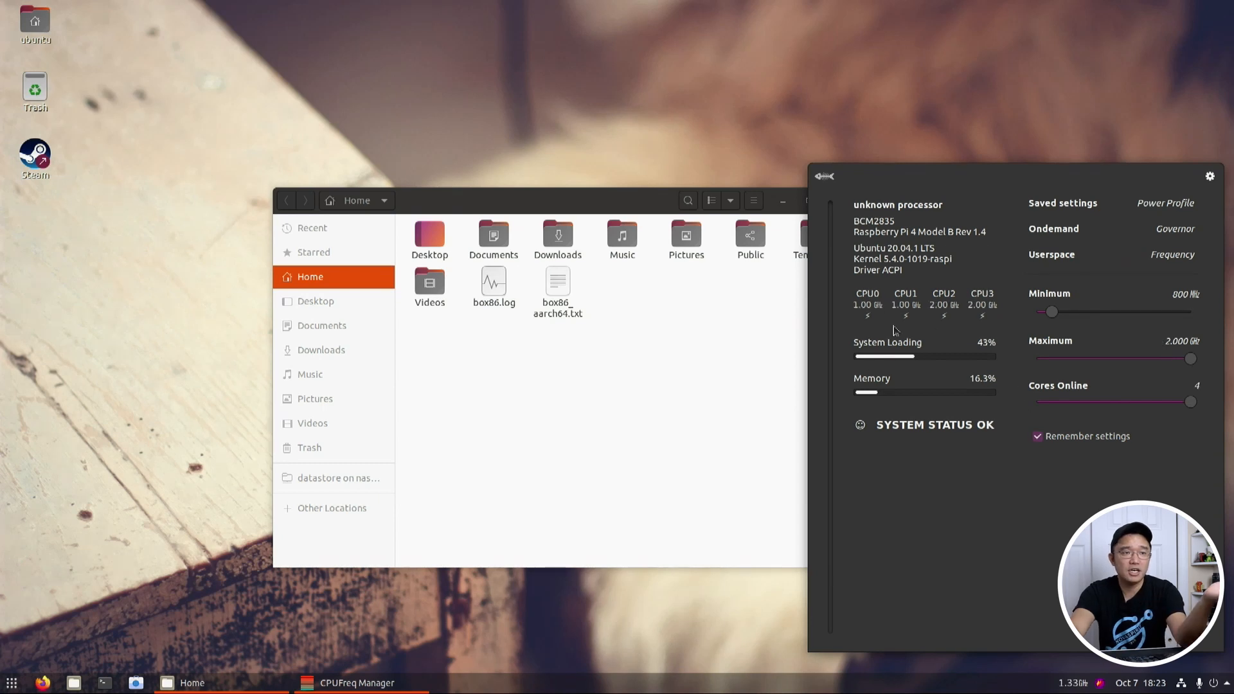
pyautogui.moveTo(949, 343)
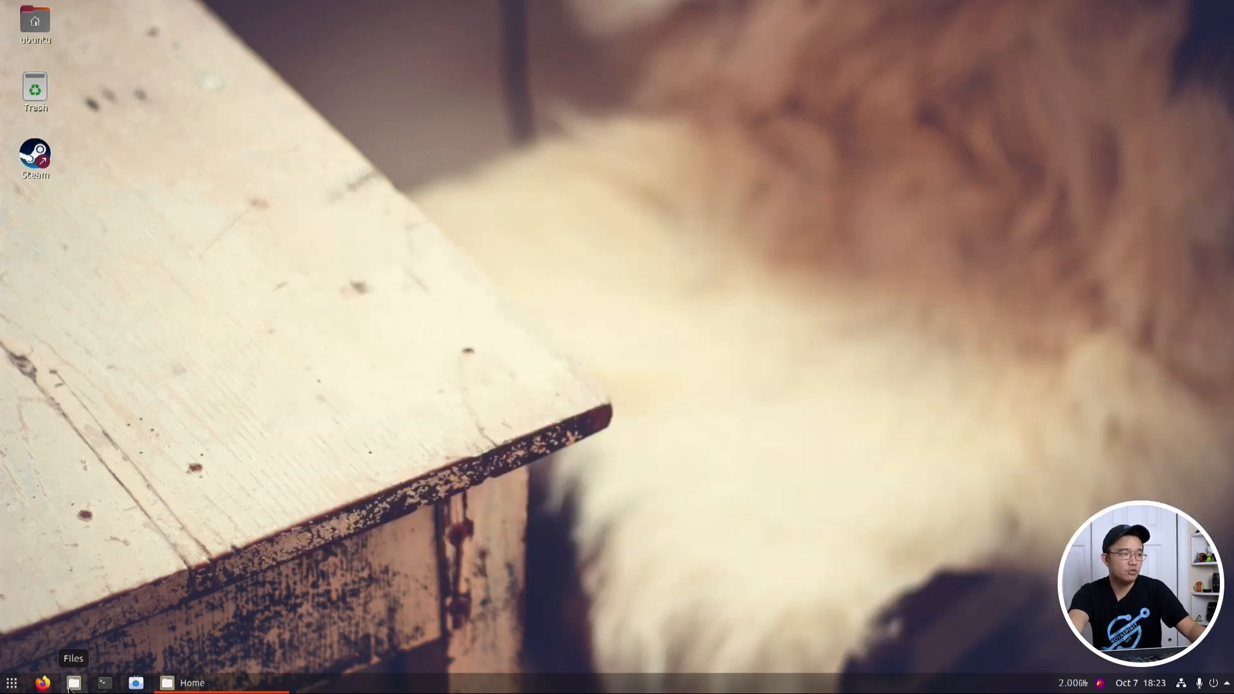
# Open the Home folder in Files beside a terminal in ~/Downloads/zoom_i686/zoom
pyautogui.click(74, 682)
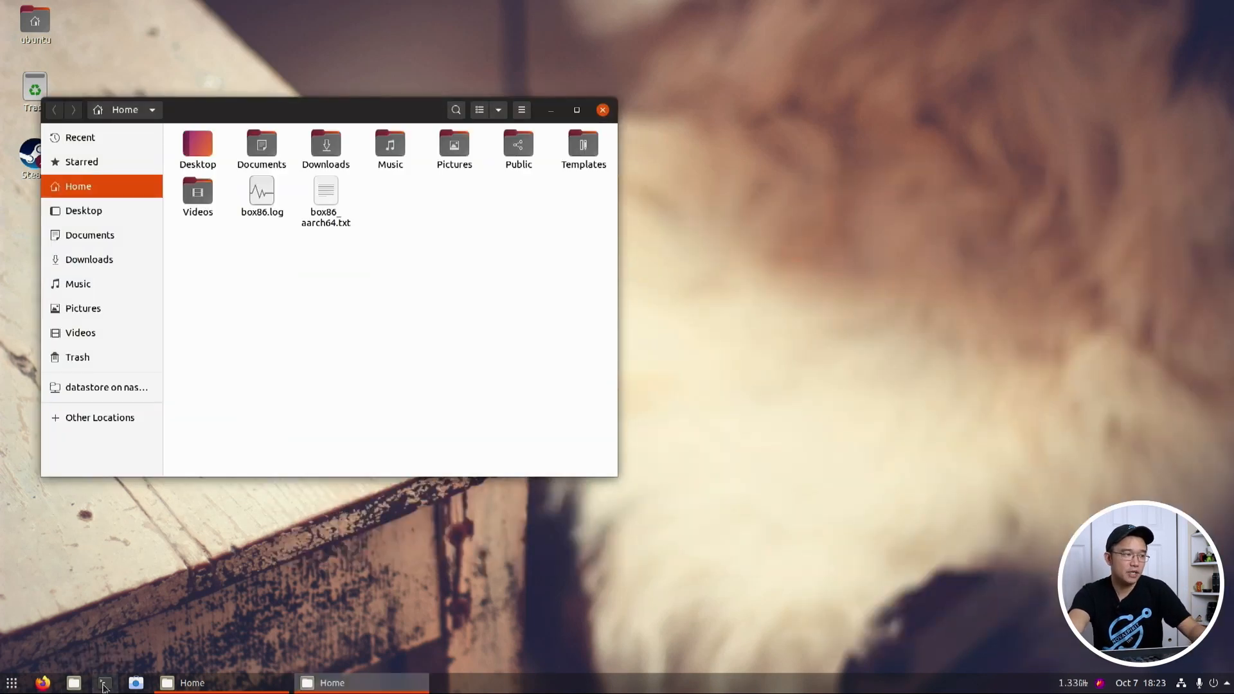
pyautogui.click(104, 683)
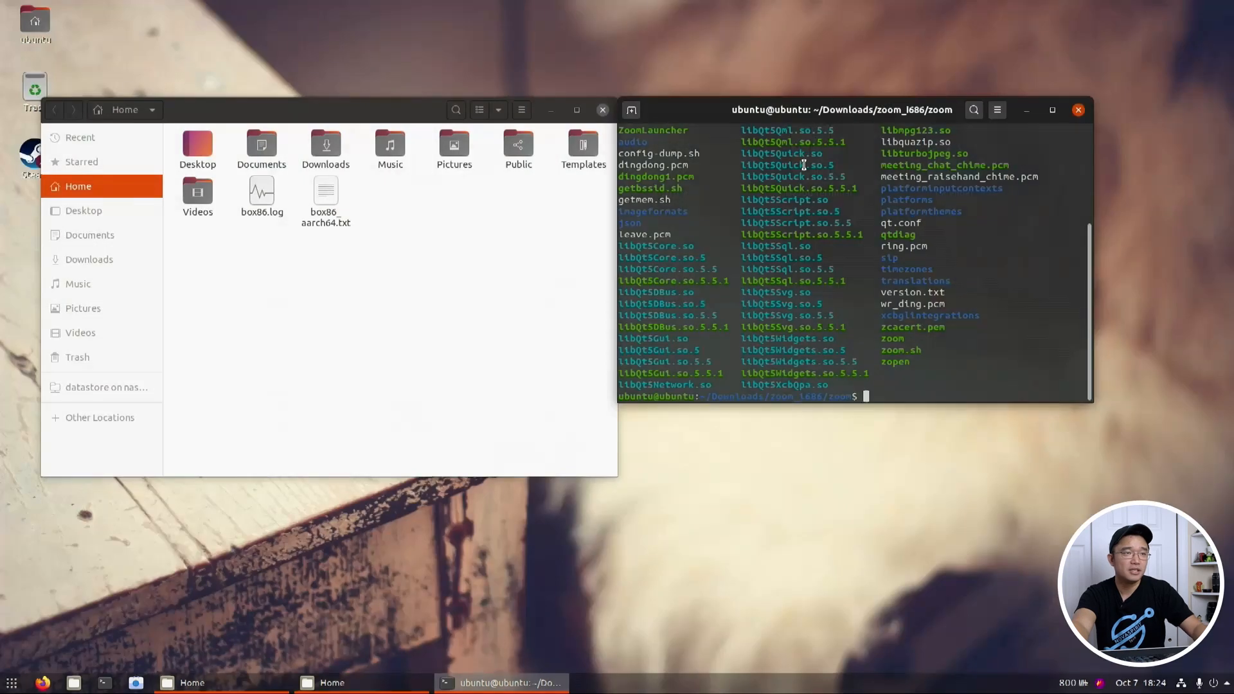
# Run ./zoom from the terminal and drag the Zoom Cloud Meetings window aside
pyautogui.write('./zoom')
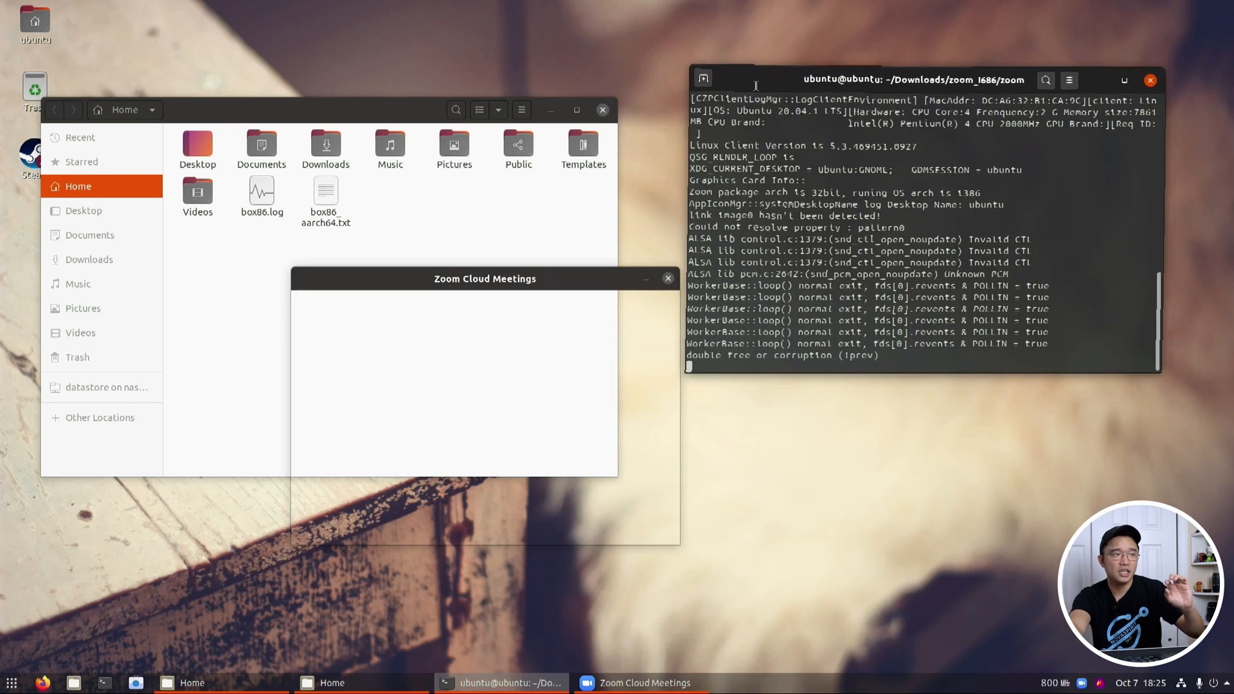
pyautogui.moveTo(484, 278); pyautogui.dragTo(673, 270)
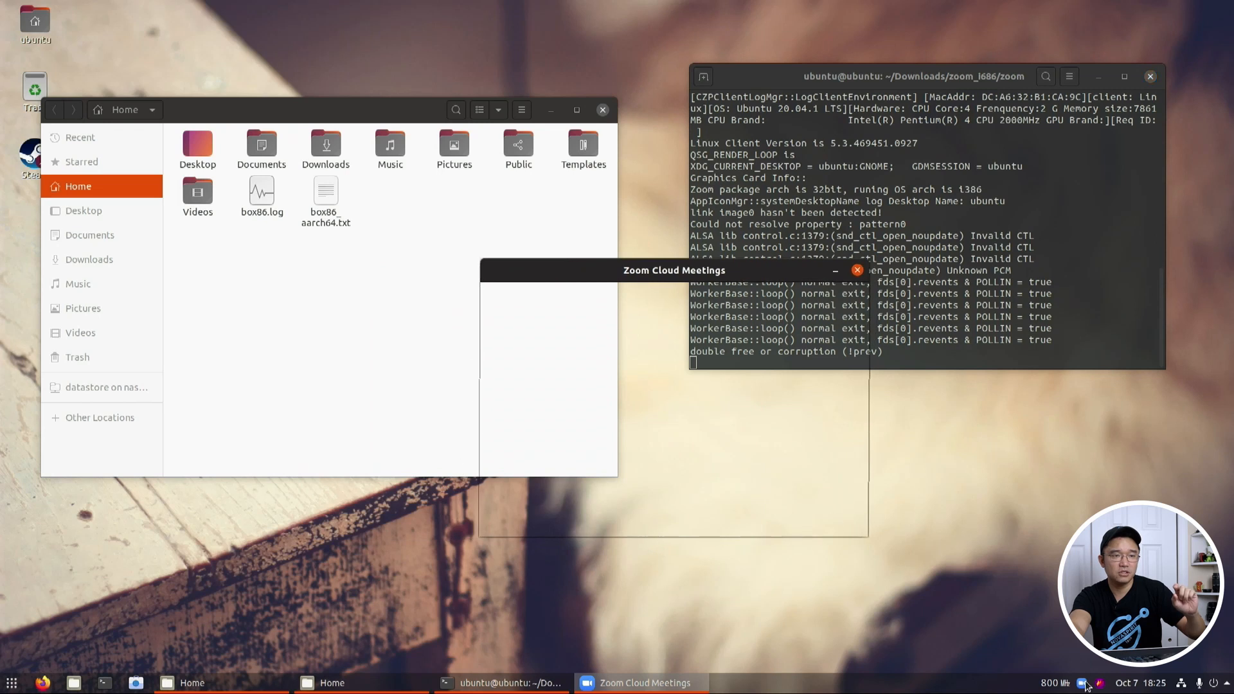